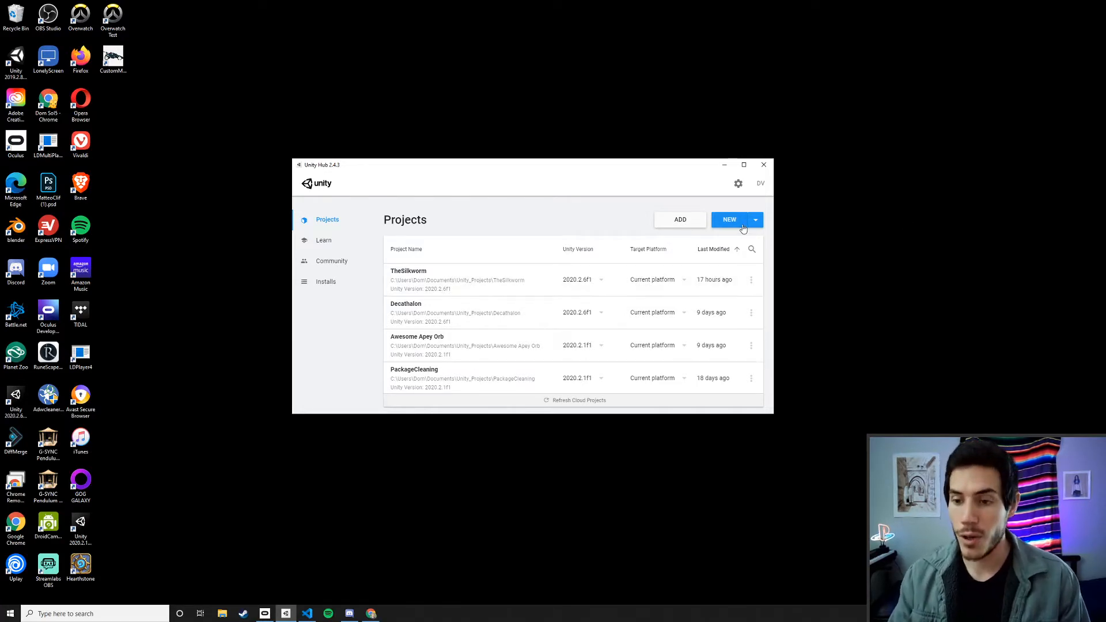
- Create a new Unity project from the Universal Render Pipeline template in Unity Hub
{"action": "left_click", "coordinate": [729, 220]}
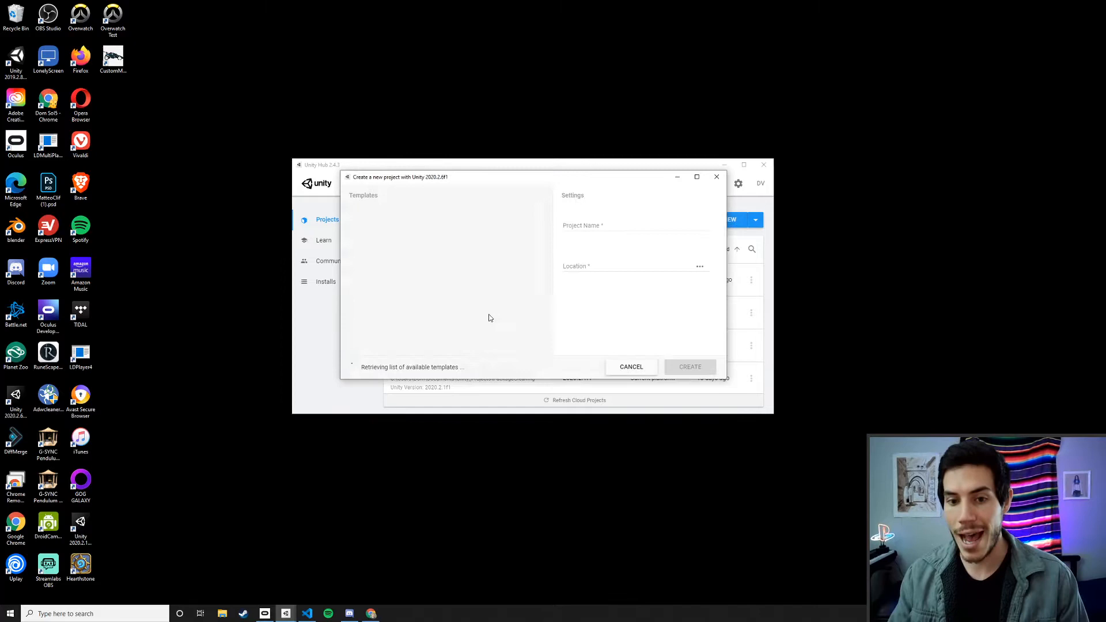
{"action": "left_click", "coordinate": [449, 314]}
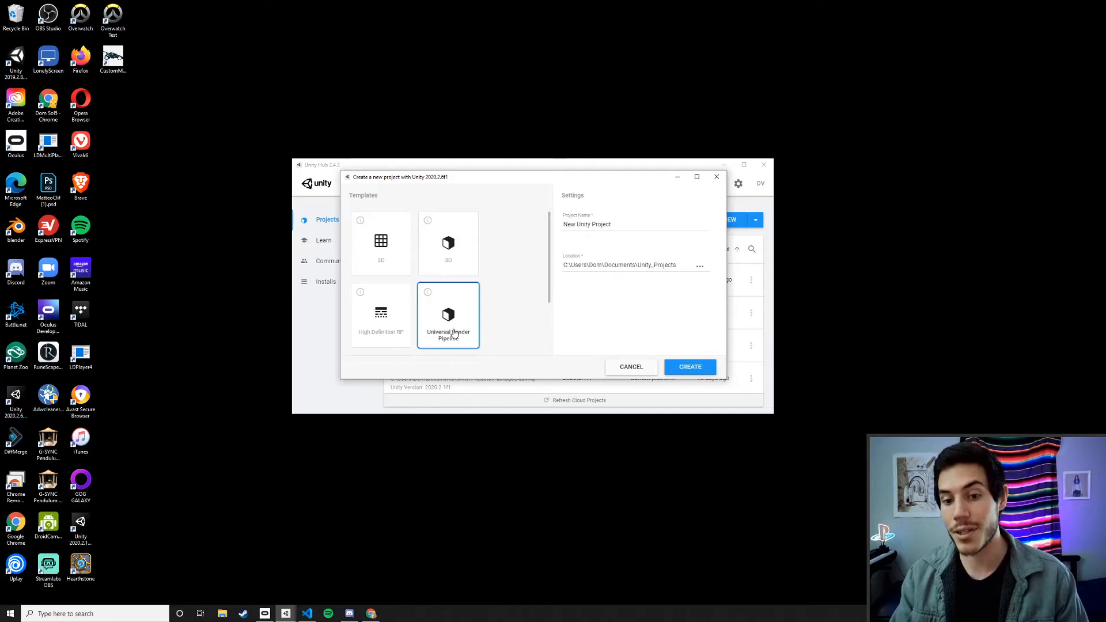
{"action": "left_click", "coordinate": [689, 368]}
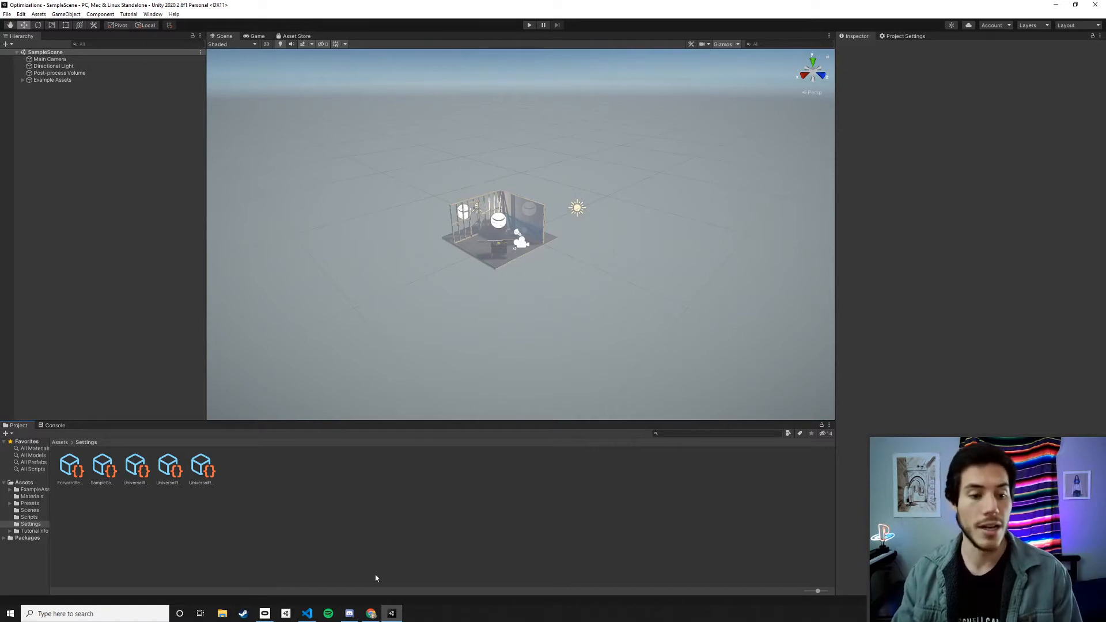
- Browse the example assets to reach the Drywall_Albedo texture's import settings
{"action": "left_click", "coordinate": [70, 465]}
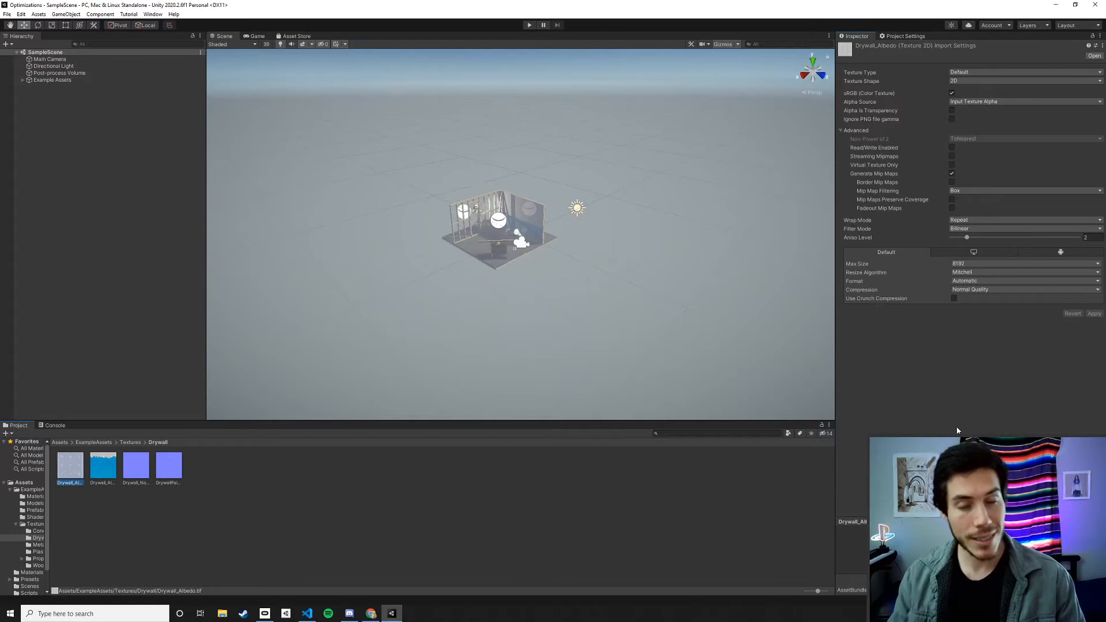
{"action": "mouse_move", "coordinate": [956, 366]}
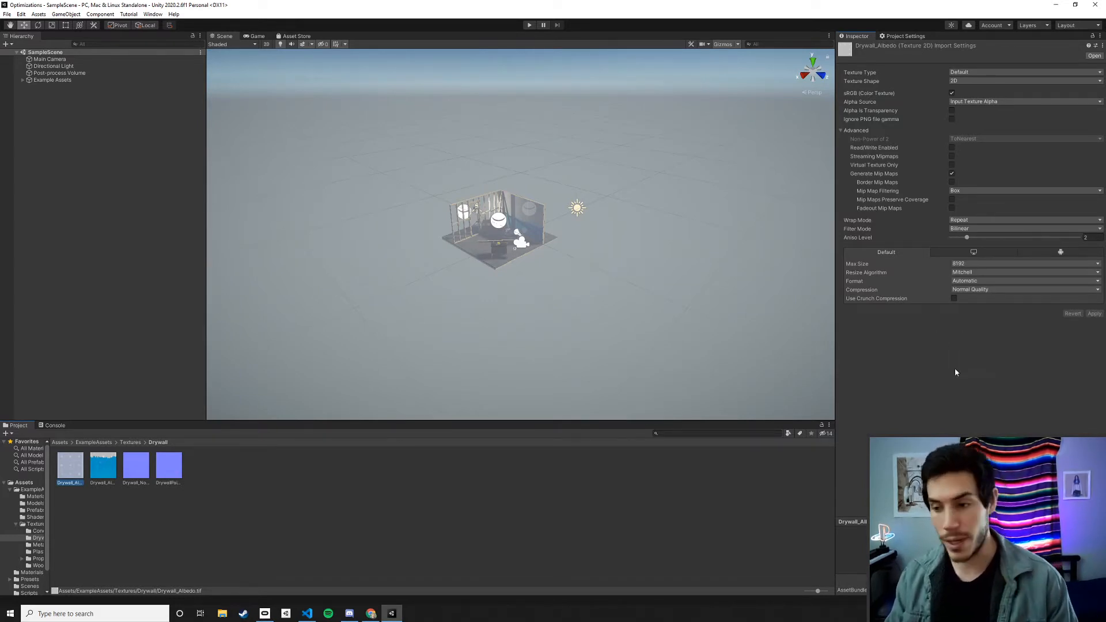
- Set the Drywall_Albedo texture's Max Size to 2048 and apply the import change
{"action": "left_click", "coordinate": [69, 467]}
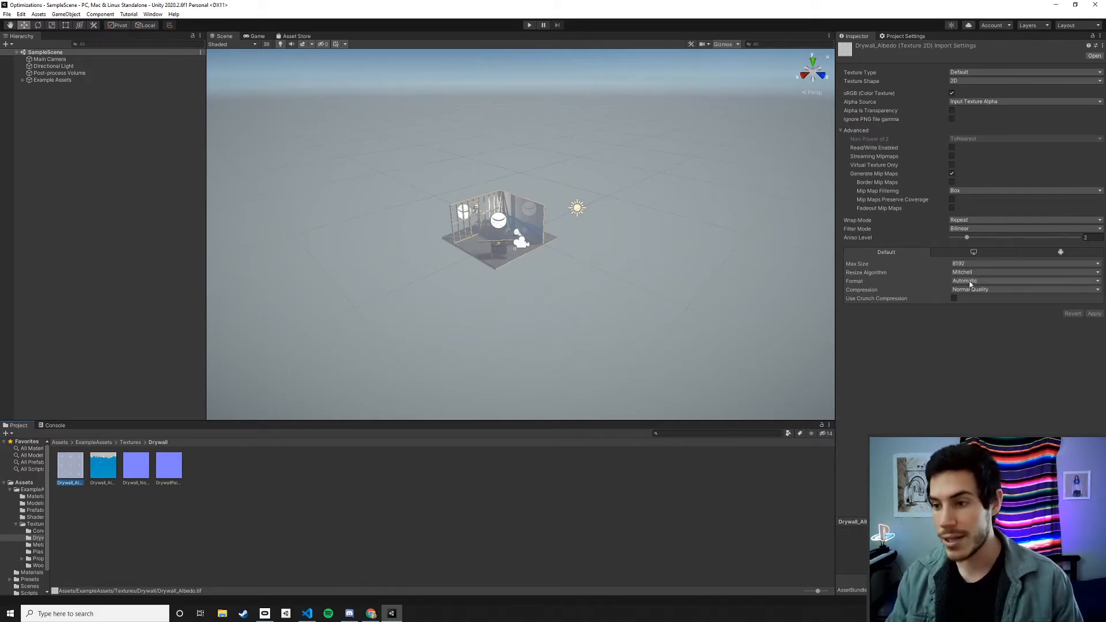
{"action": "left_click", "coordinate": [1023, 263]}
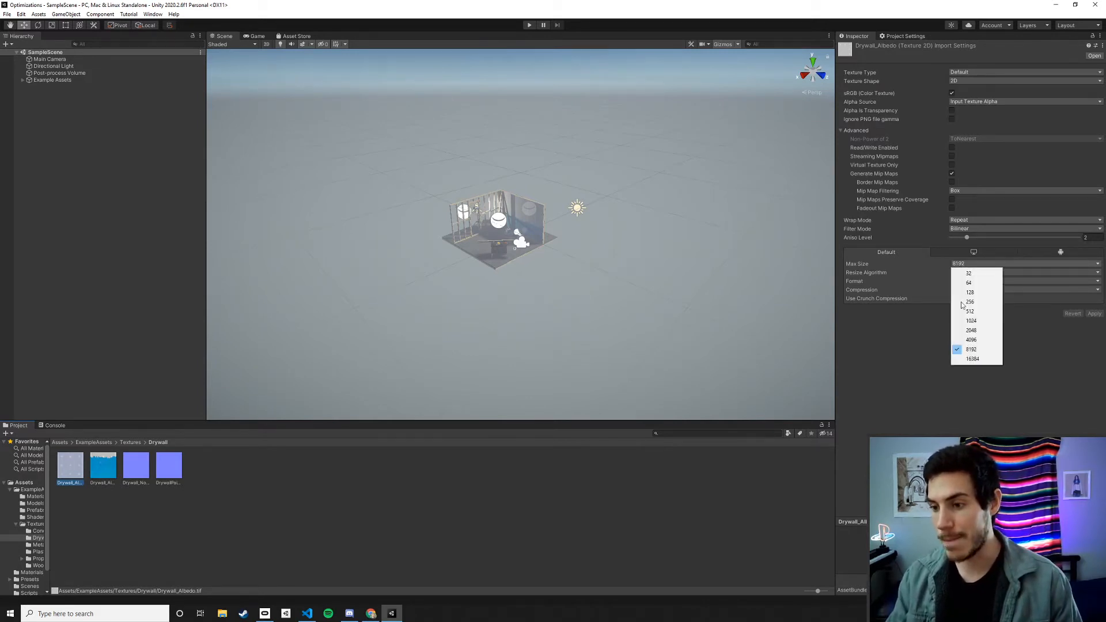
{"action": "left_click", "coordinate": [971, 350]}
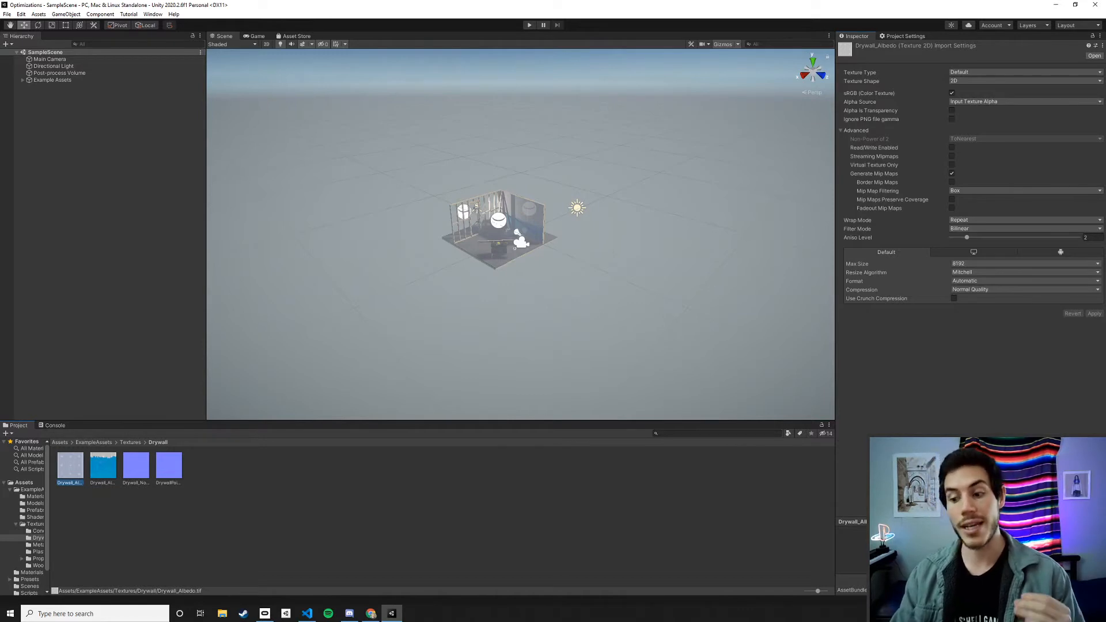
{"action": "left_click", "coordinate": [1024, 263]}
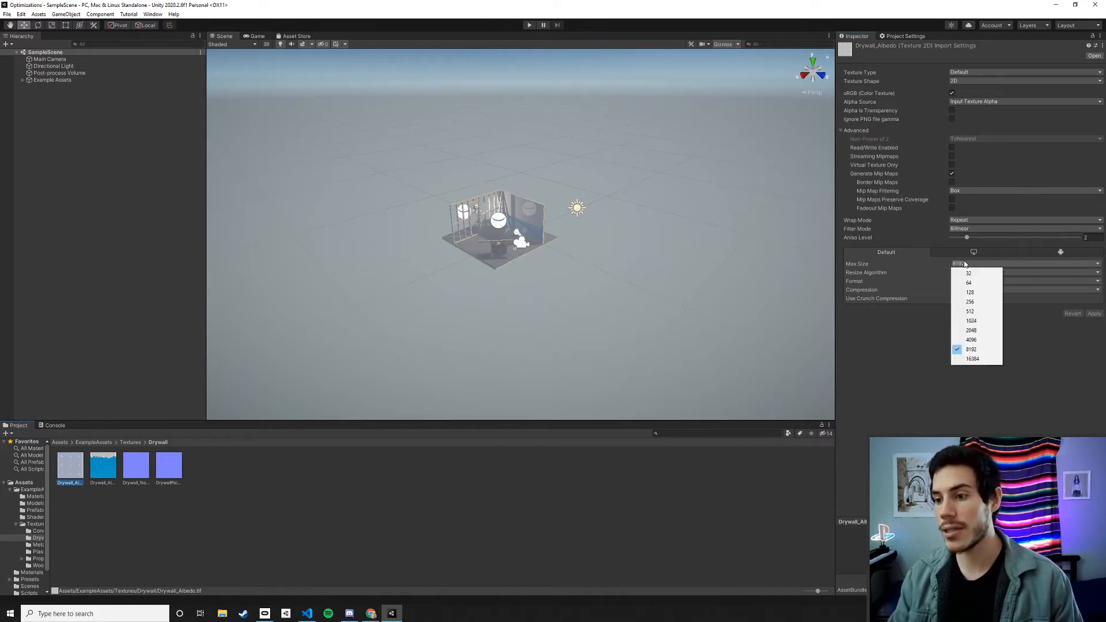
{"action": "left_click", "coordinate": [972, 330]}
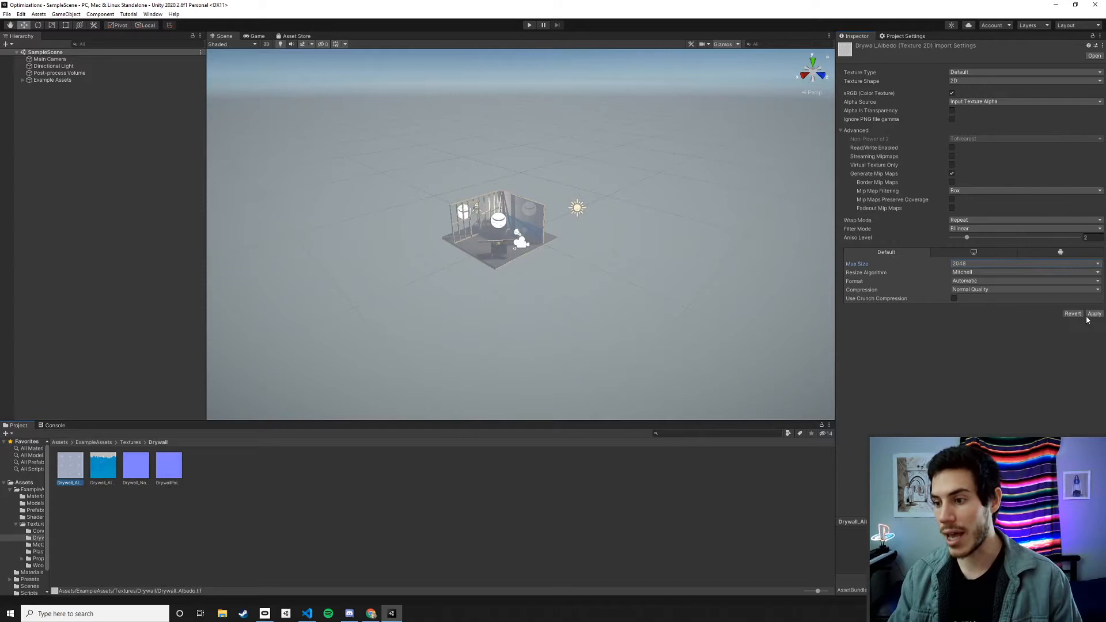
{"action": "left_click", "coordinate": [1094, 313]}
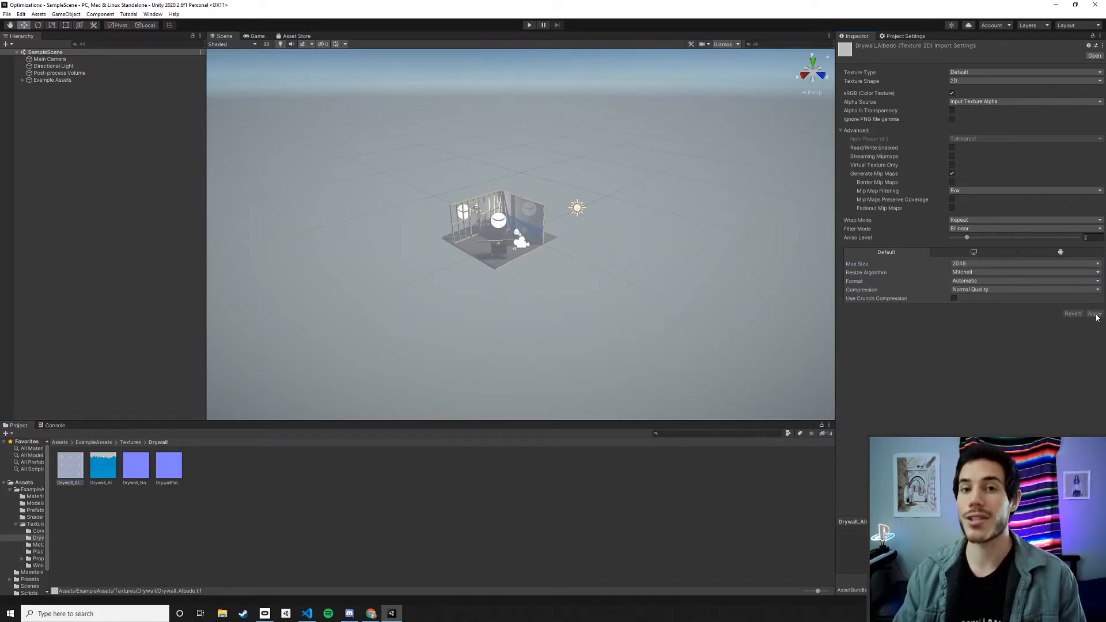
{"action": "left_click", "coordinate": [1095, 314]}
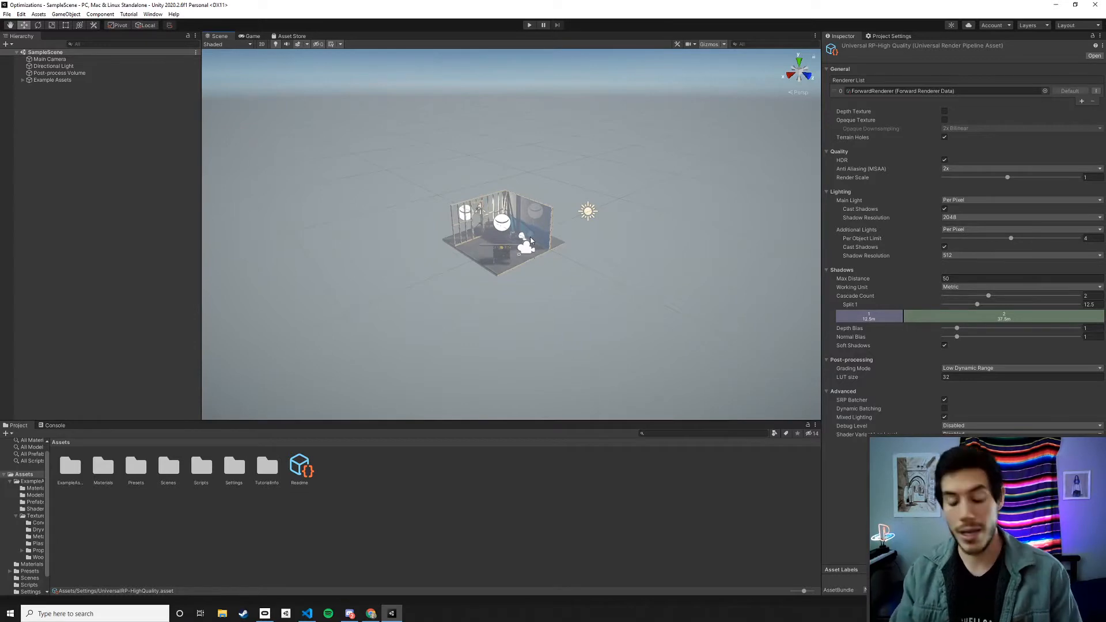
{"action": "mouse_move", "coordinate": [684, 210]}
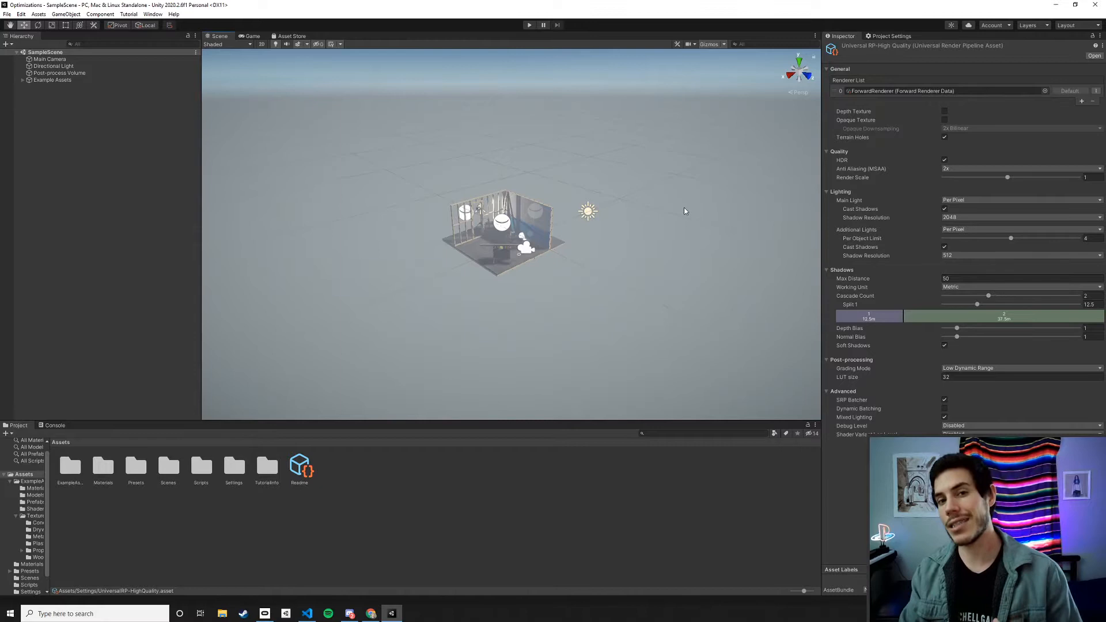
{"action": "mouse_move", "coordinate": [911, 57]}
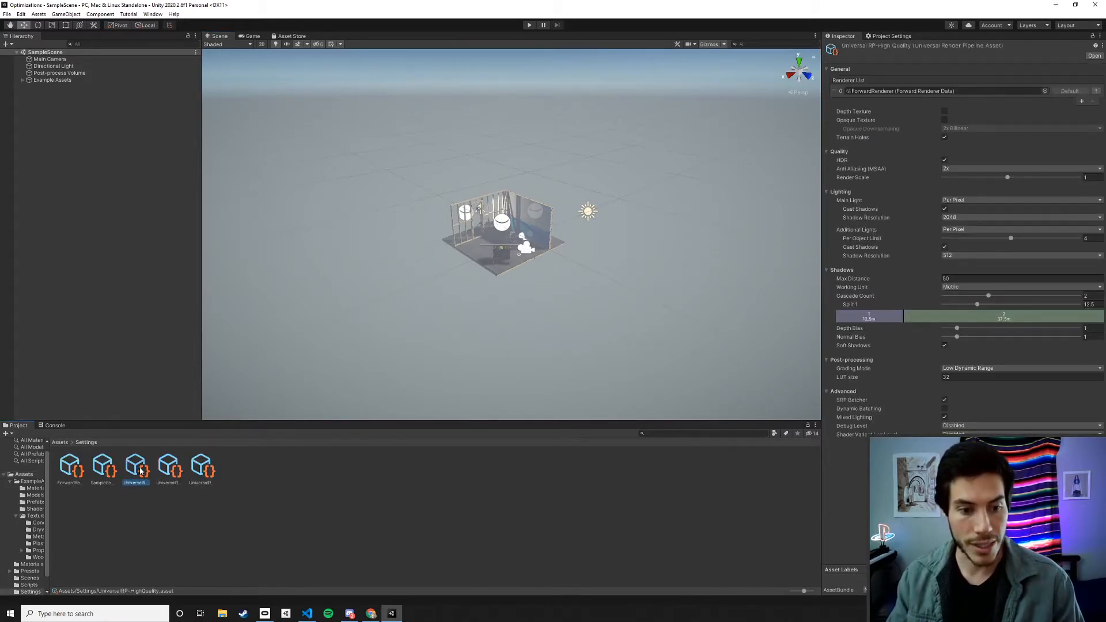
- Review the Medium, Low and High Quality URP assets in the Inspector
{"action": "left_click", "coordinate": [201, 466]}
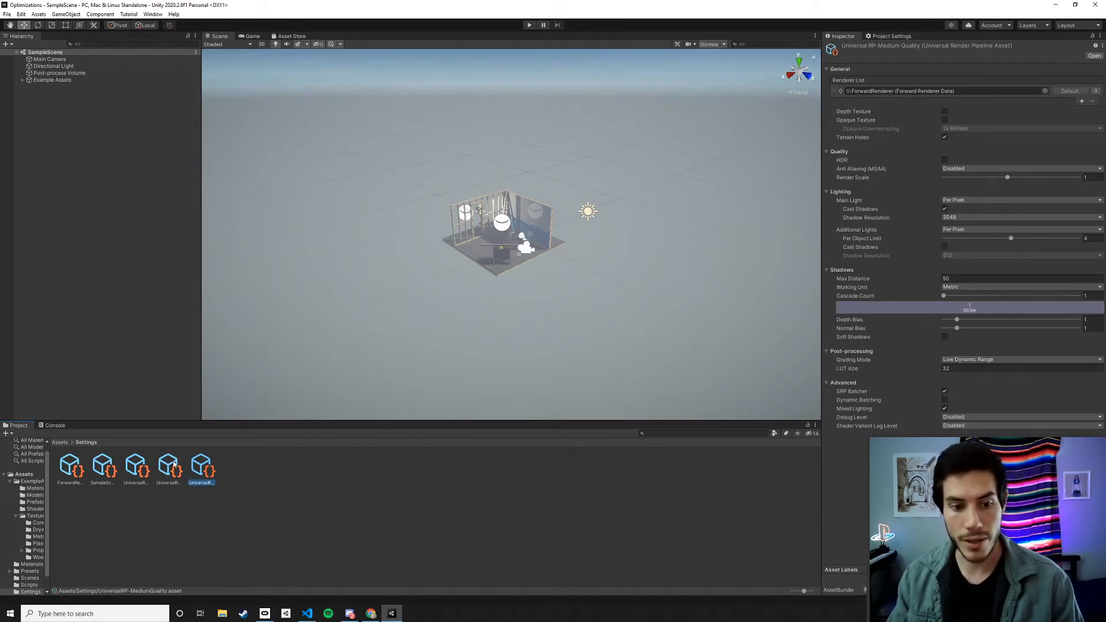
{"action": "left_click", "coordinate": [167, 466]}
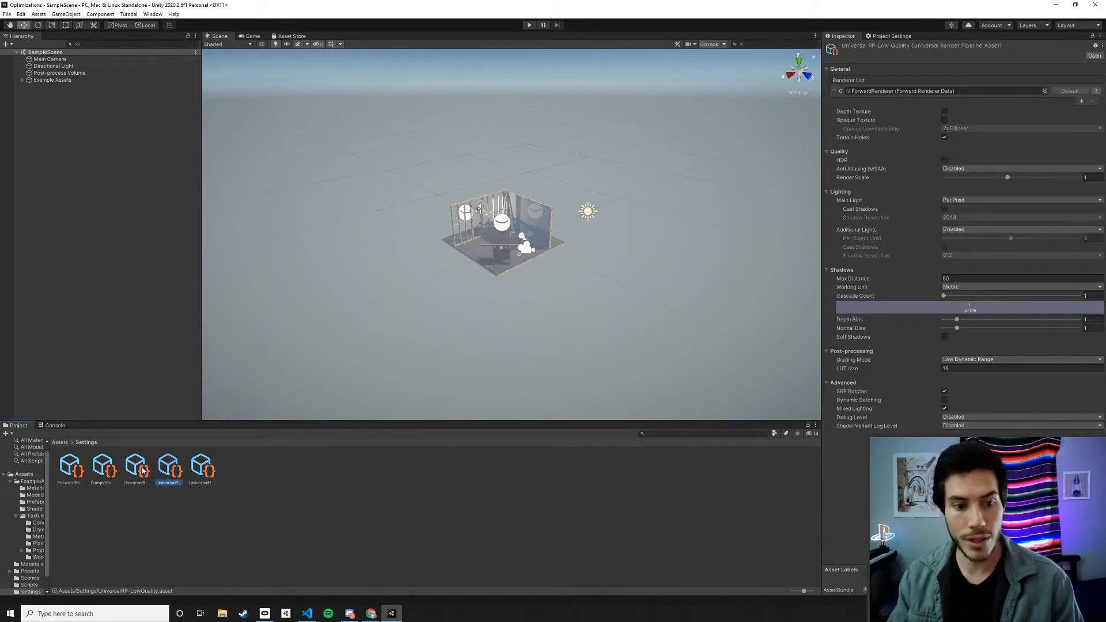
{"action": "left_click", "coordinate": [135, 465]}
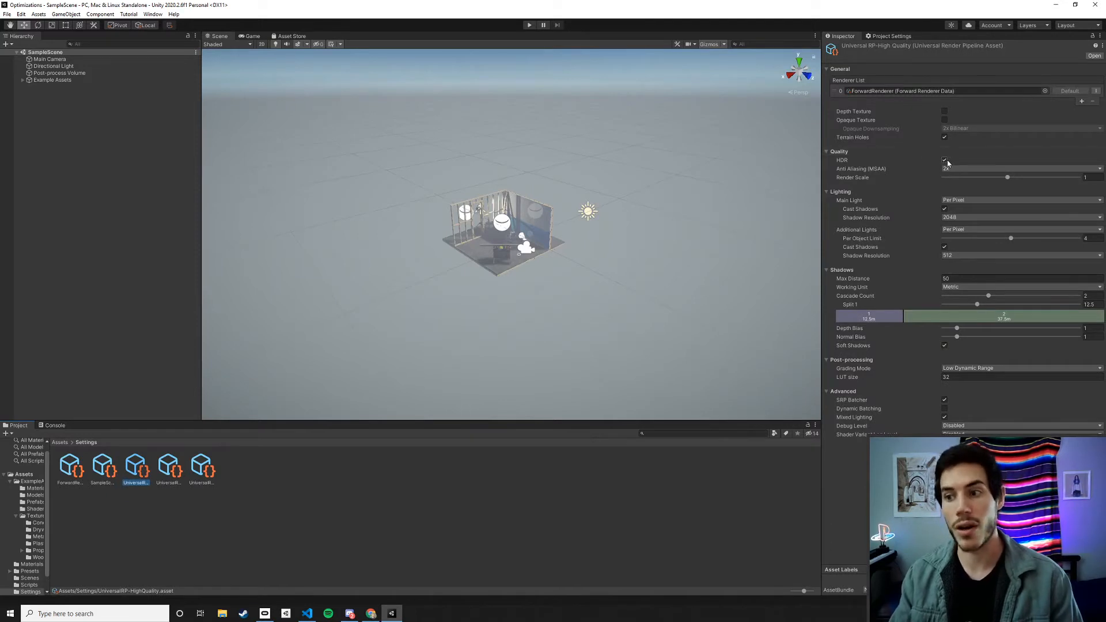
- Keep HDR enabled on the High Quality asset and bring up the Main Camera's settings
{"action": "left_click", "coordinate": [945, 160]}
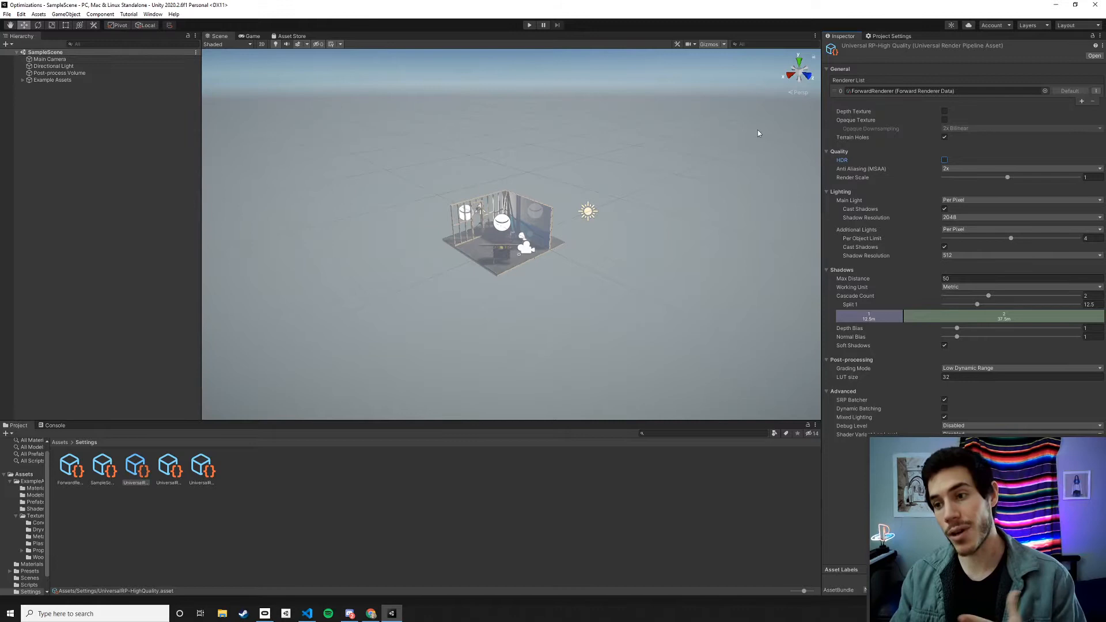
{"action": "left_click", "coordinate": [945, 160]}
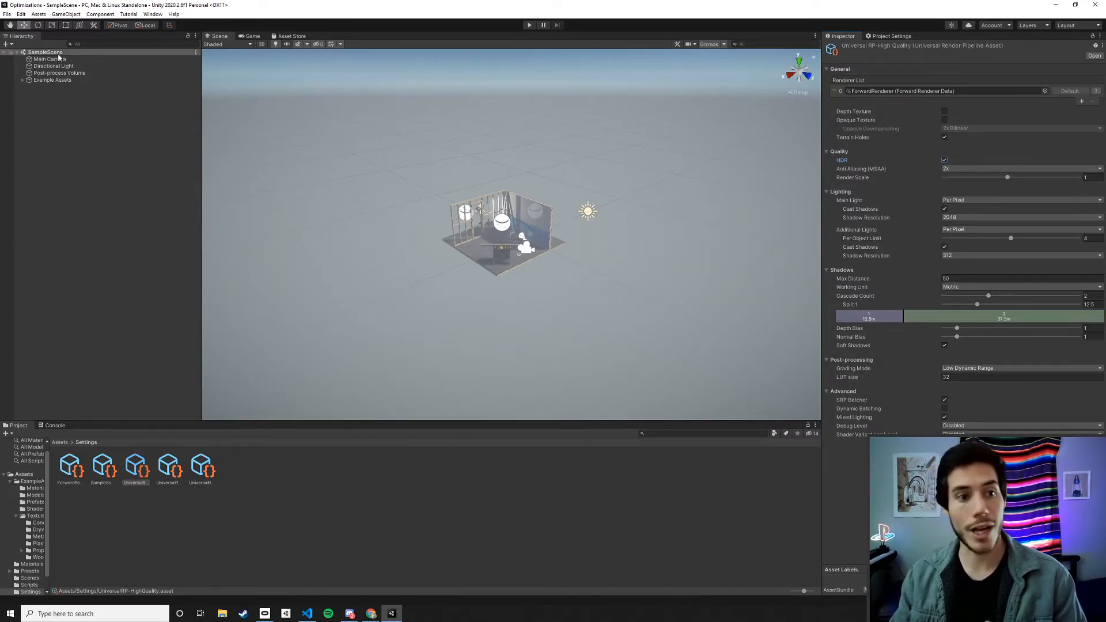
{"action": "left_click", "coordinate": [50, 59]}
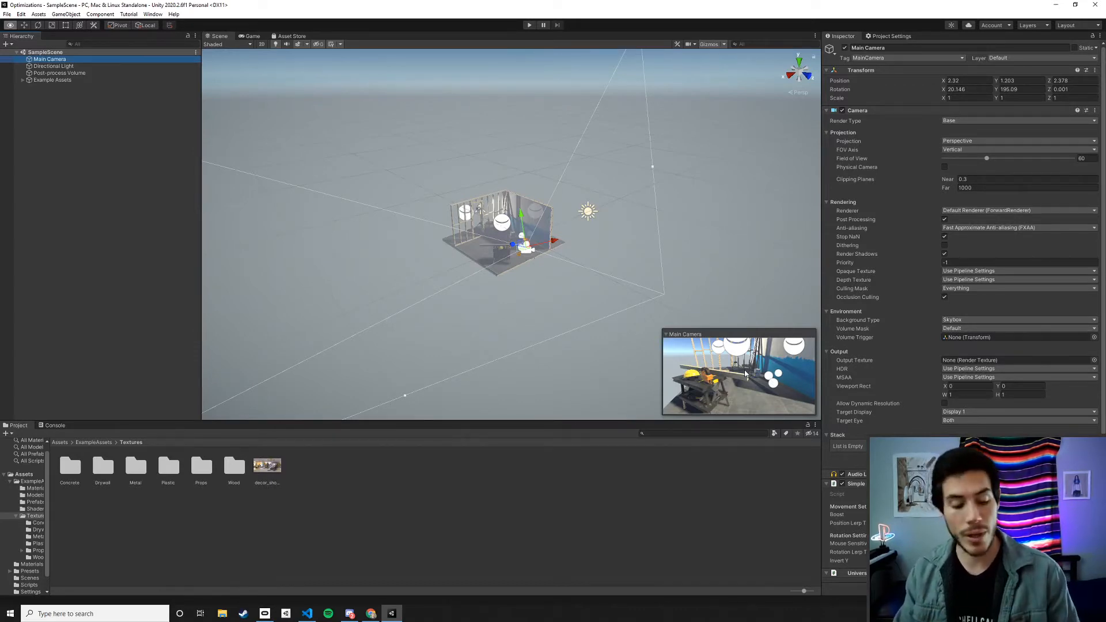
{"action": "mouse_move", "coordinate": [880, 238]}
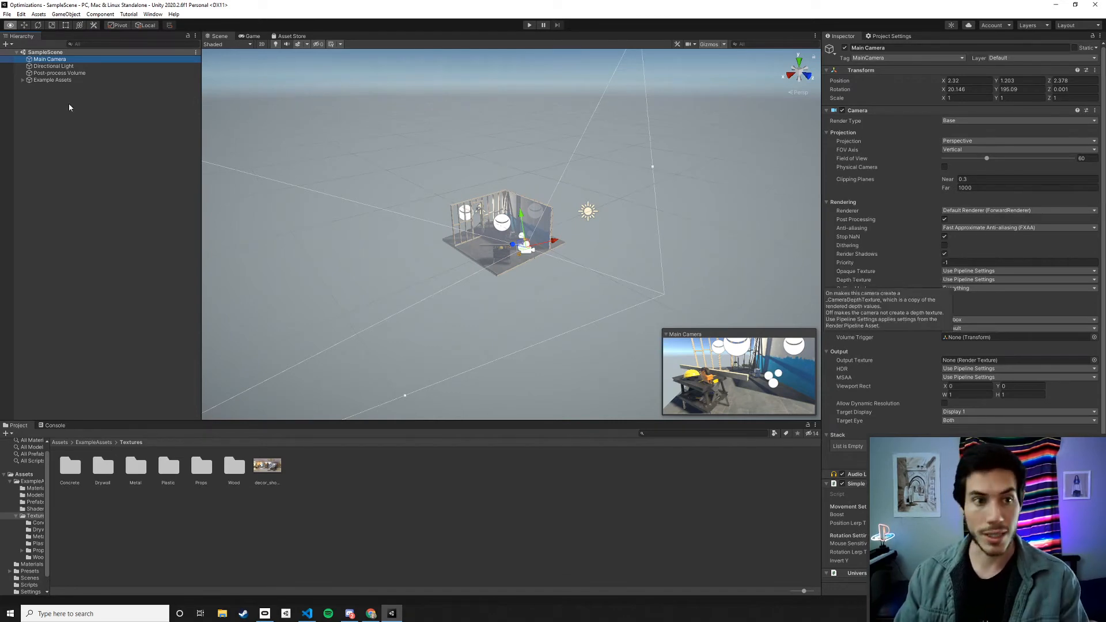
- Delete the Post-process Volume and disable Post Processing on the Main Camera
{"action": "left_click", "coordinate": [59, 72]}
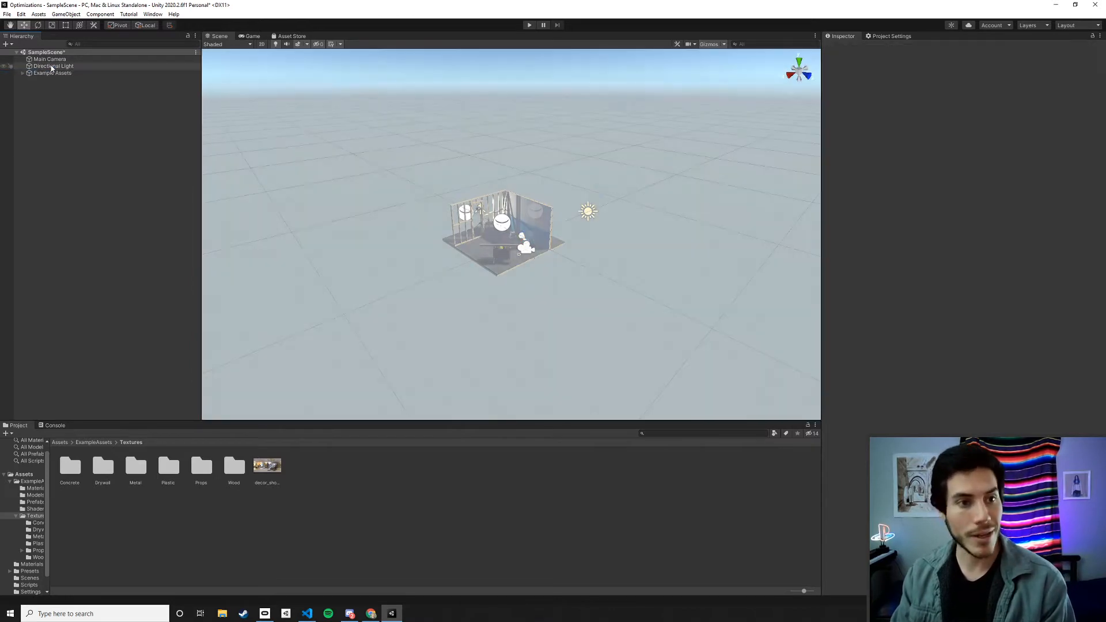
{"action": "left_click", "coordinate": [50, 60]}
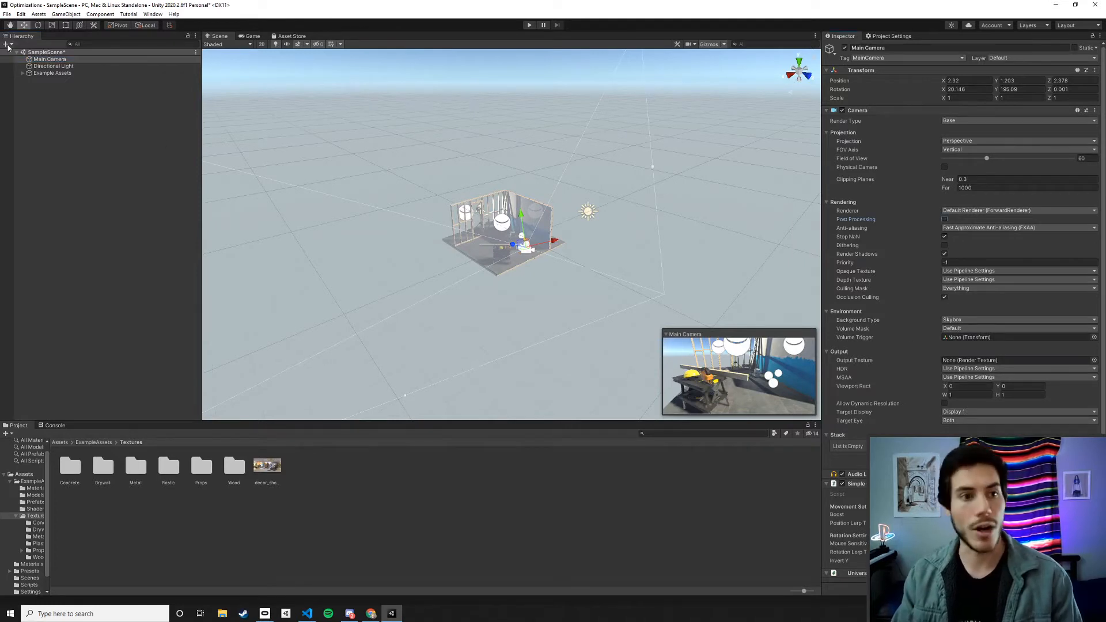
{"action": "mouse_move", "coordinate": [1000, 279]}
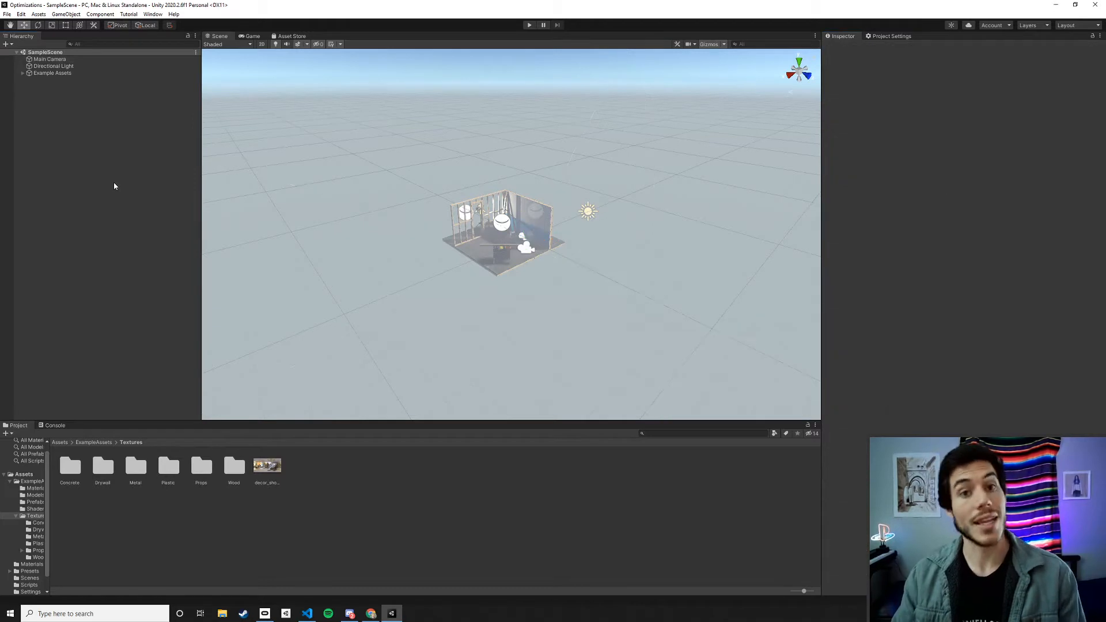
{"action": "mouse_move", "coordinate": [61, 96]}
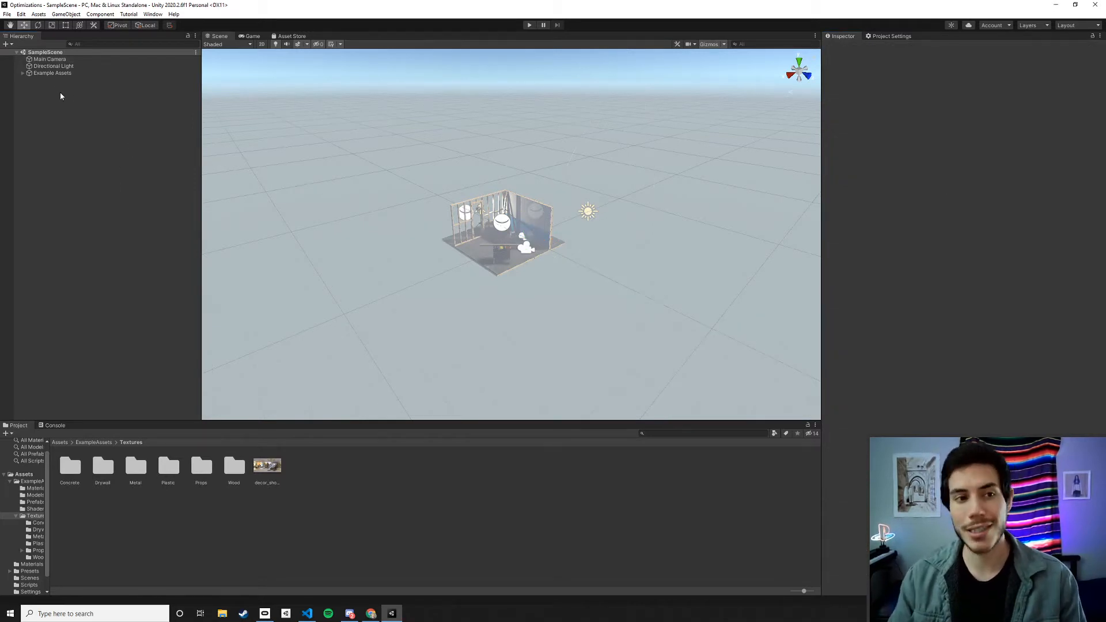
- Add a new Camera object to the scene from the Hierarchy context menu
{"action": "right_click", "coordinate": [61, 96]}
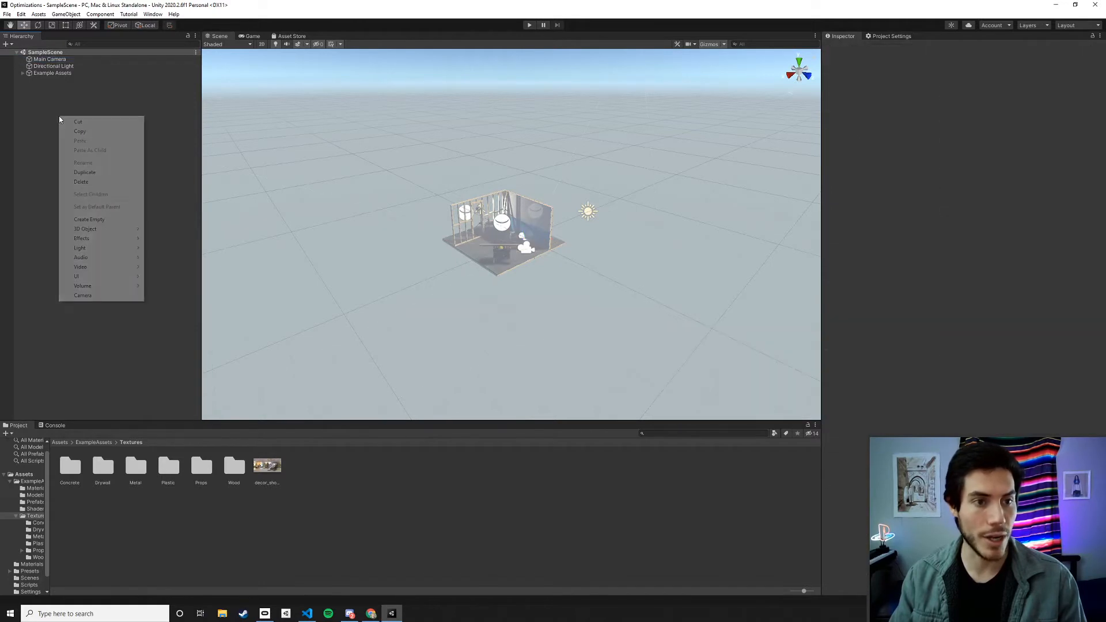
{"action": "mouse_move", "coordinate": [110, 257]}
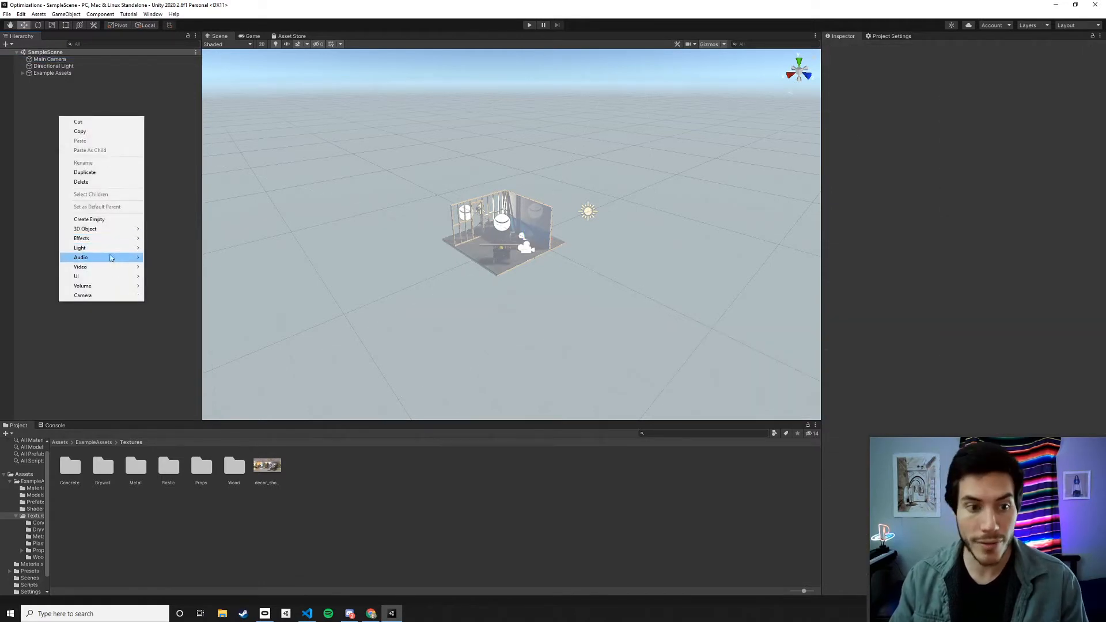
{"action": "left_click", "coordinate": [83, 295]}
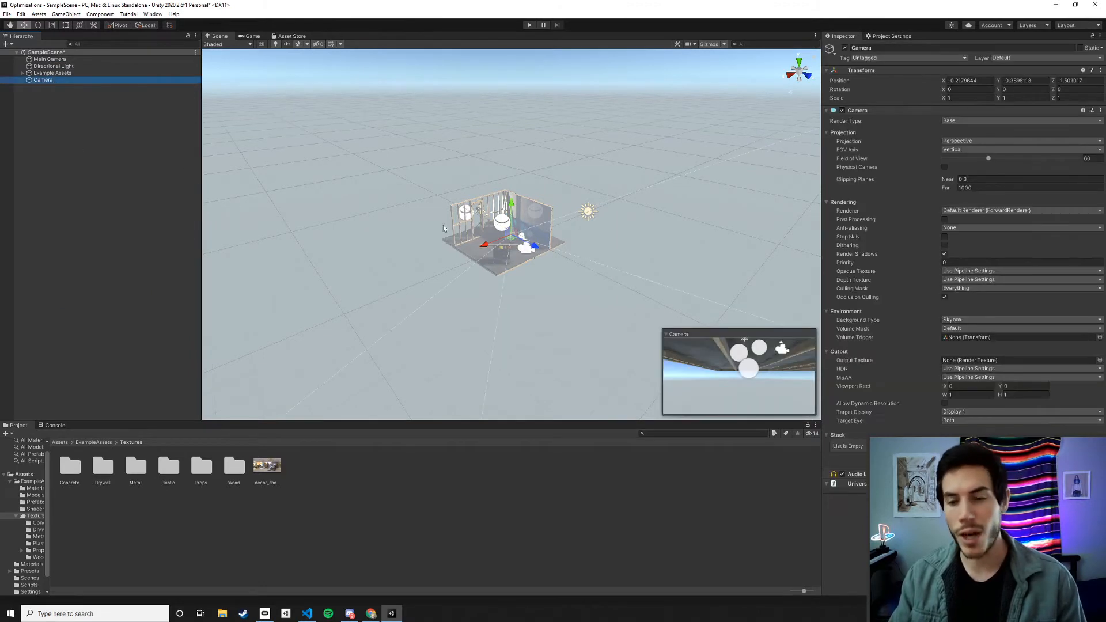
{"action": "mouse_move", "coordinate": [711, 332]}
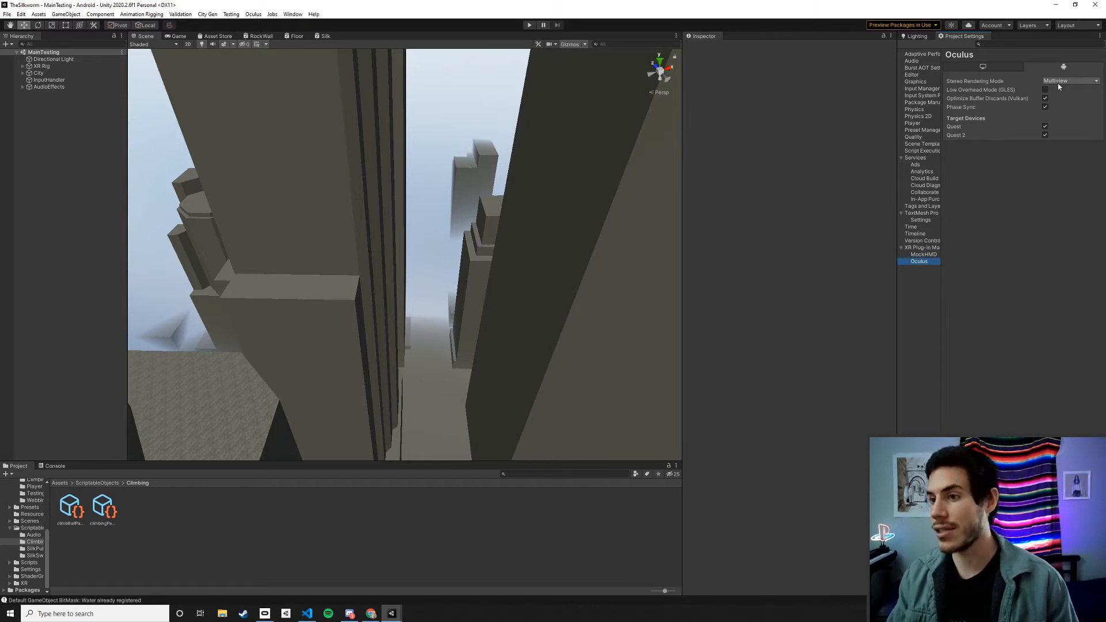
- Confirm Quest Stereo Rendering Mode stays on Multiview in the Oculus XR settings
{"action": "left_click", "coordinate": [1069, 80]}
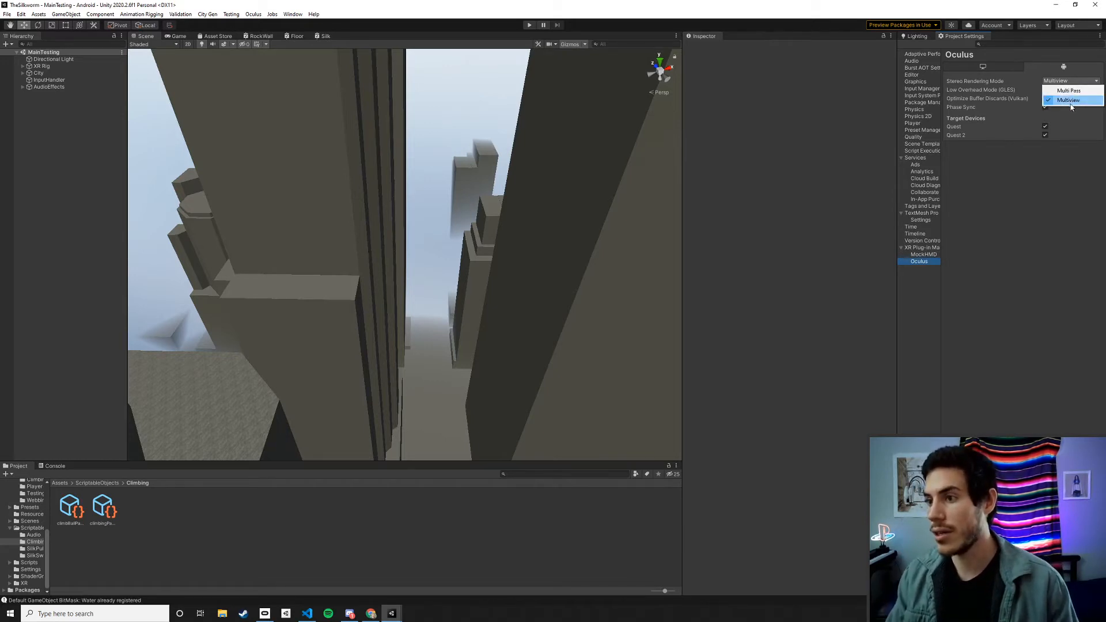
{"action": "left_click", "coordinate": [1068, 90]}
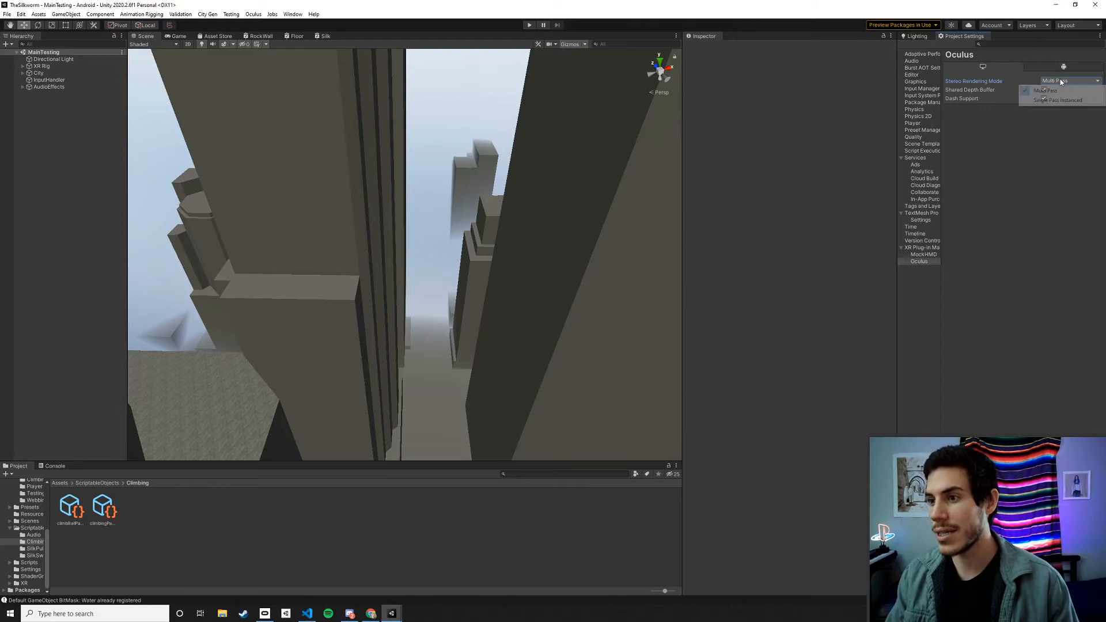
{"action": "left_click", "coordinate": [1046, 91]}
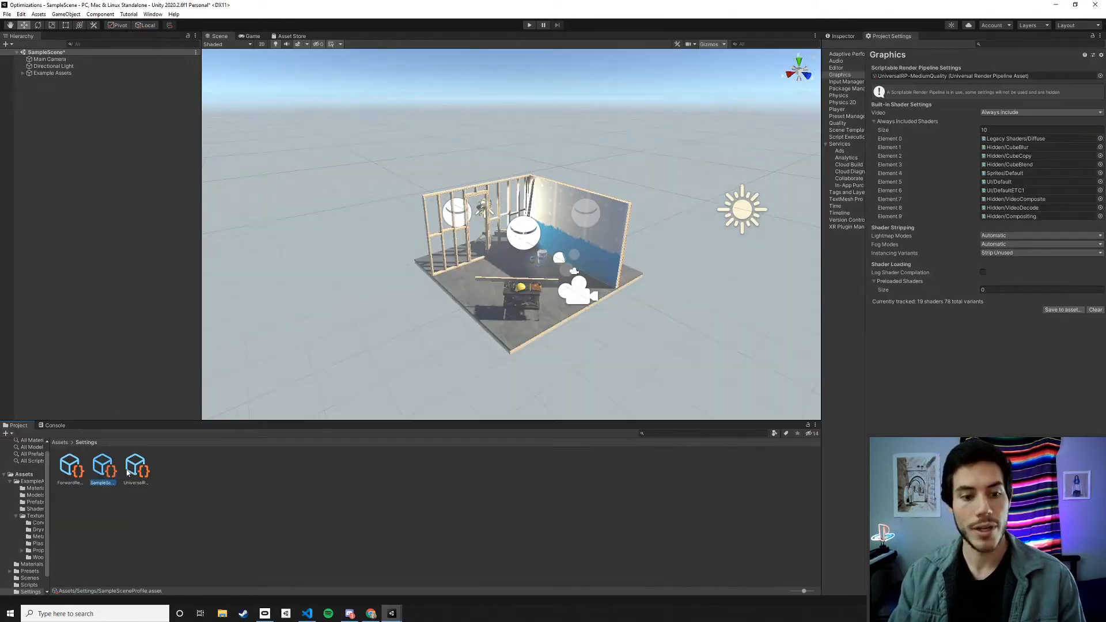
- Try Per Vertex additional lights on the Medium Quality URP asset, then keep Per Pixel
{"action": "left_click", "coordinate": [135, 466]}
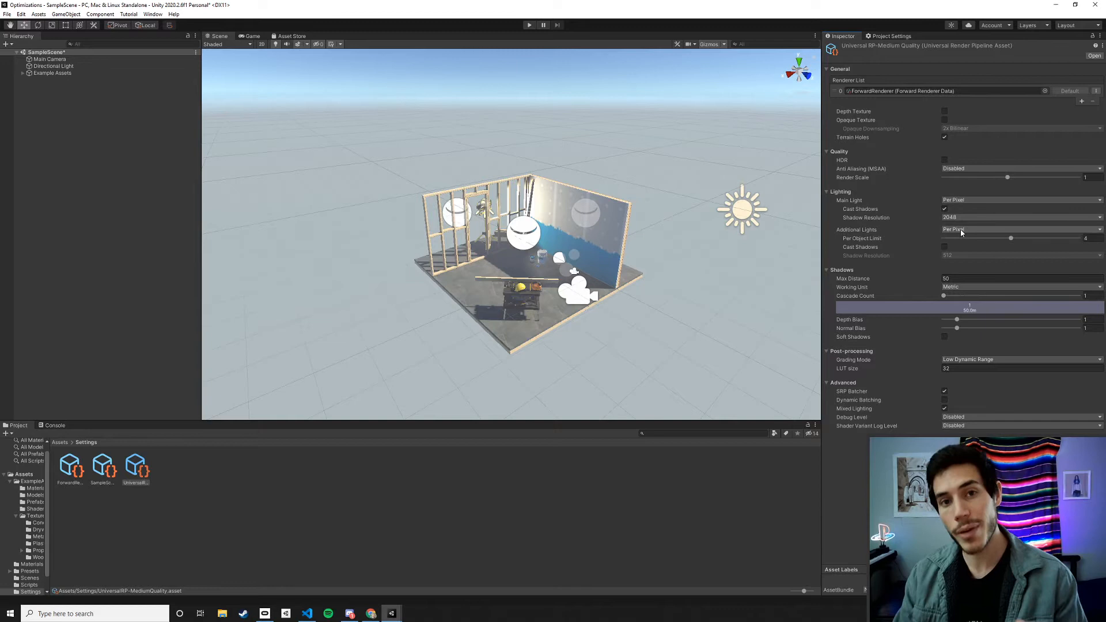
{"action": "left_click", "coordinate": [1020, 229]}
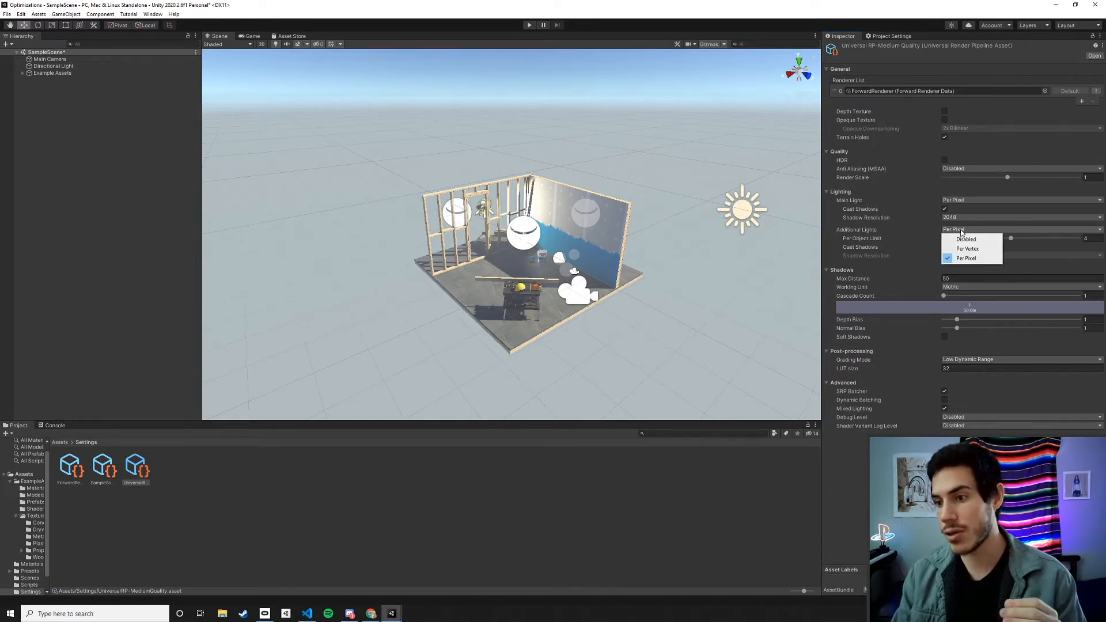
{"action": "left_click", "coordinate": [968, 249]}
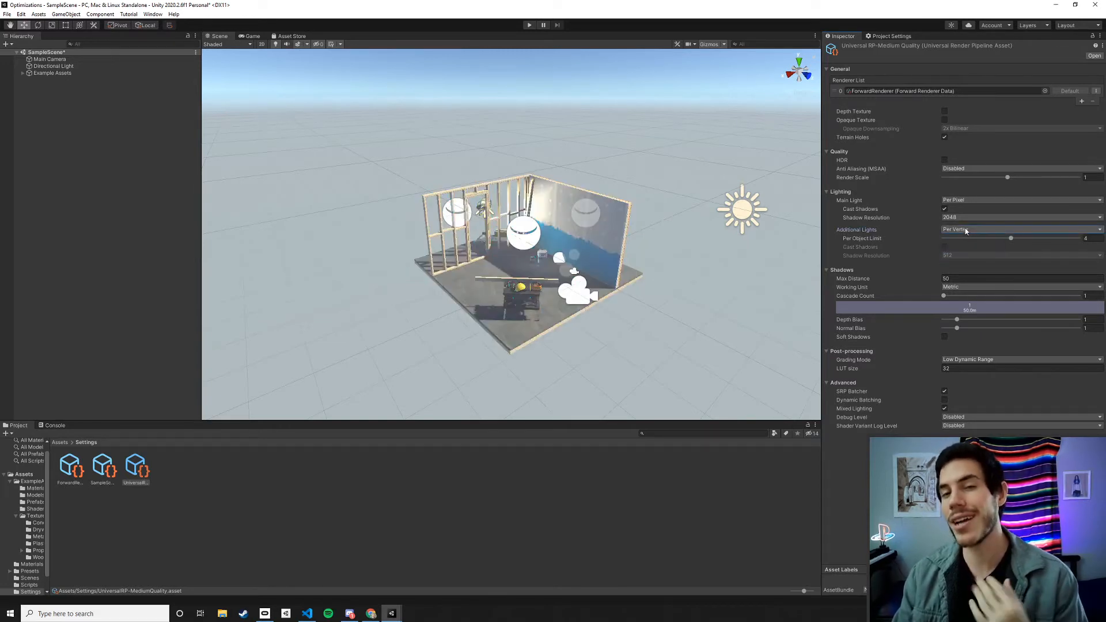
{"action": "left_click", "coordinate": [1019, 230]}
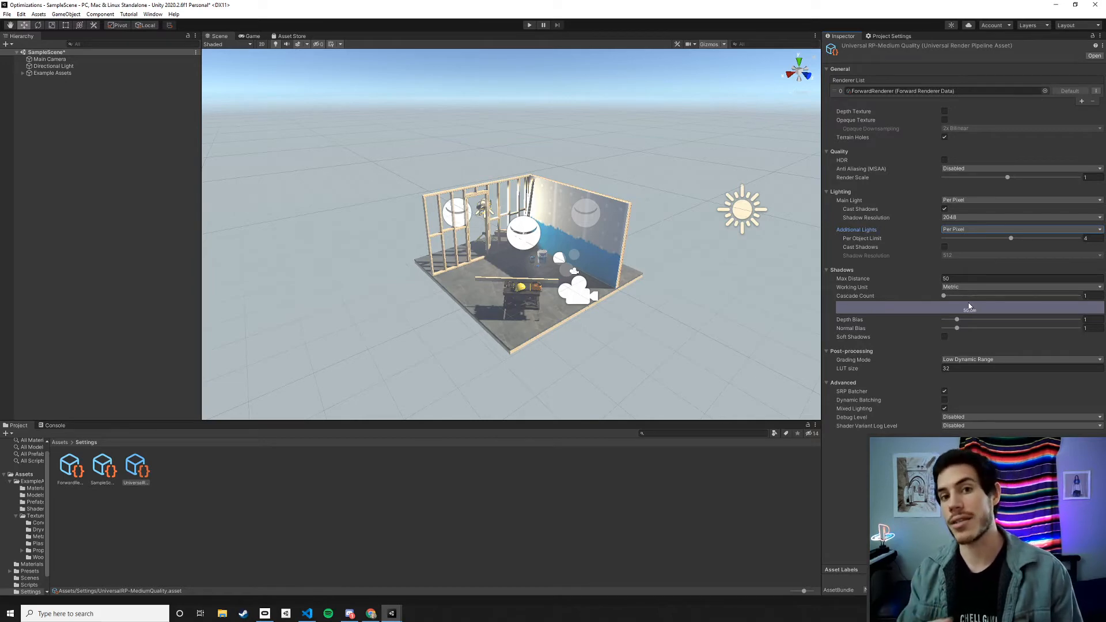
- Select the Workshop Set object to frame it in the scene
{"action": "left_click", "coordinate": [56, 80]}
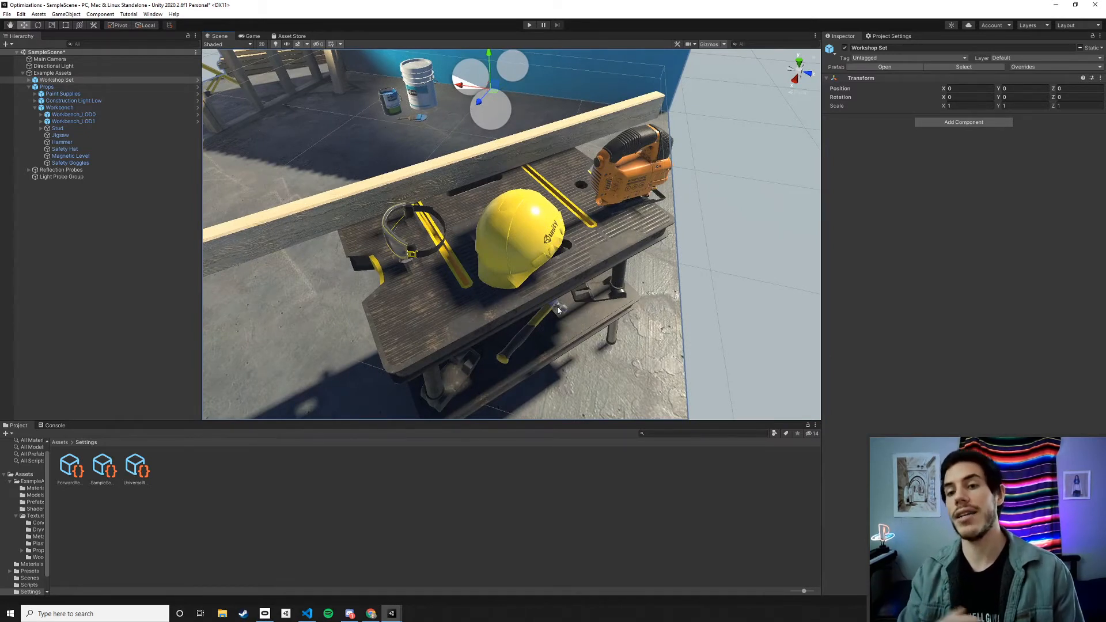
{"action": "mouse_move", "coordinate": [537, 245]}
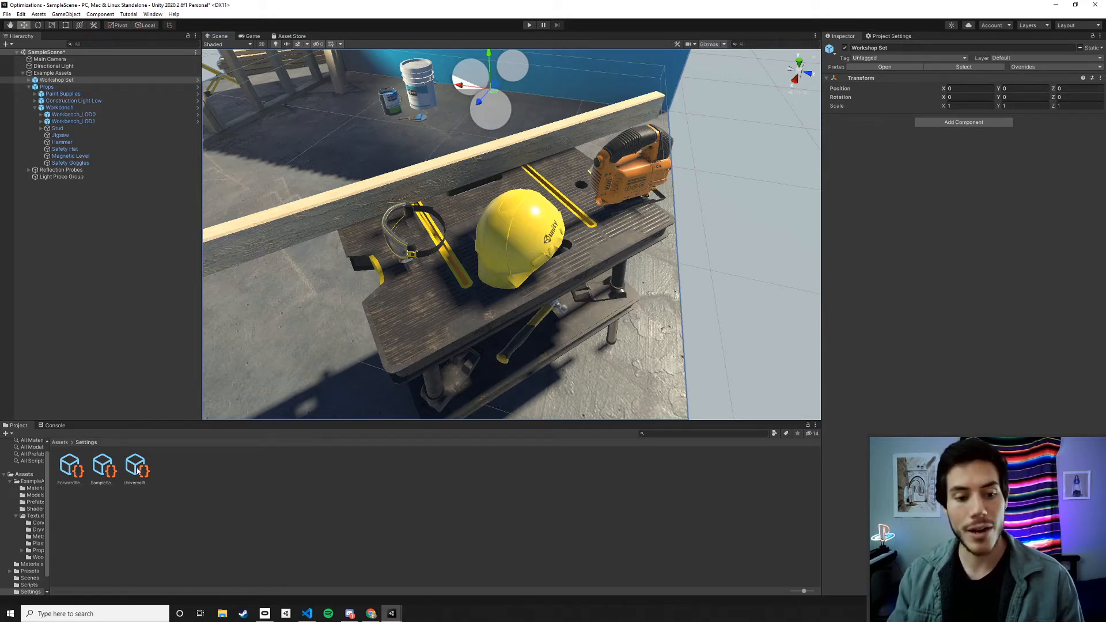
- Show the UniversalRP-MediumQuality asset in the Inspector again while viewing the workbench
{"action": "left_click", "coordinate": [135, 466]}
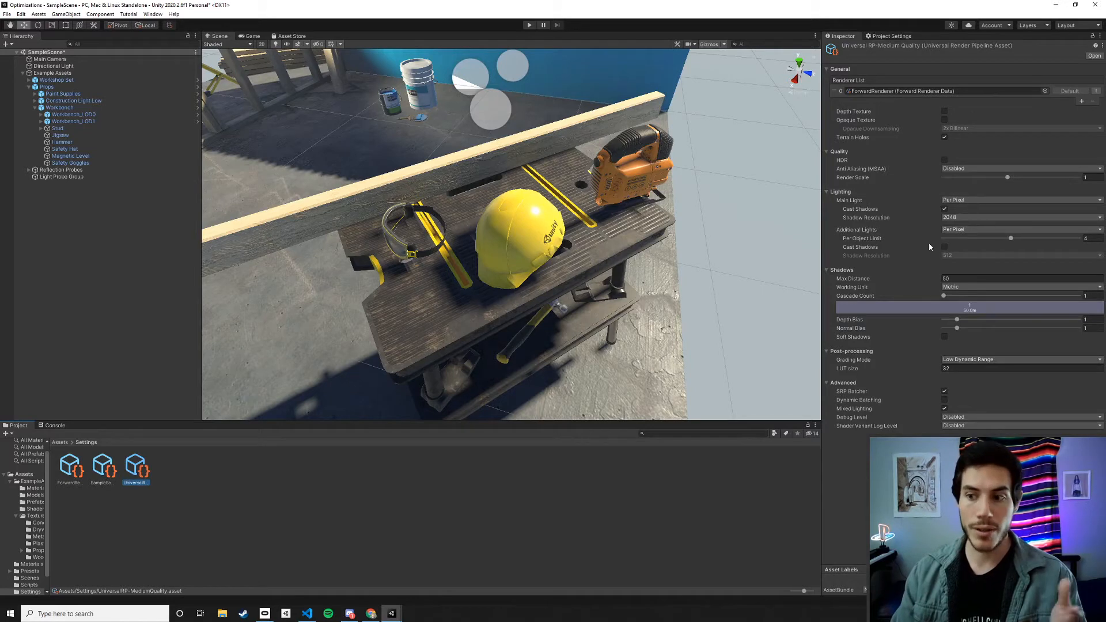
{"action": "mouse_move", "coordinate": [1060, 248]}
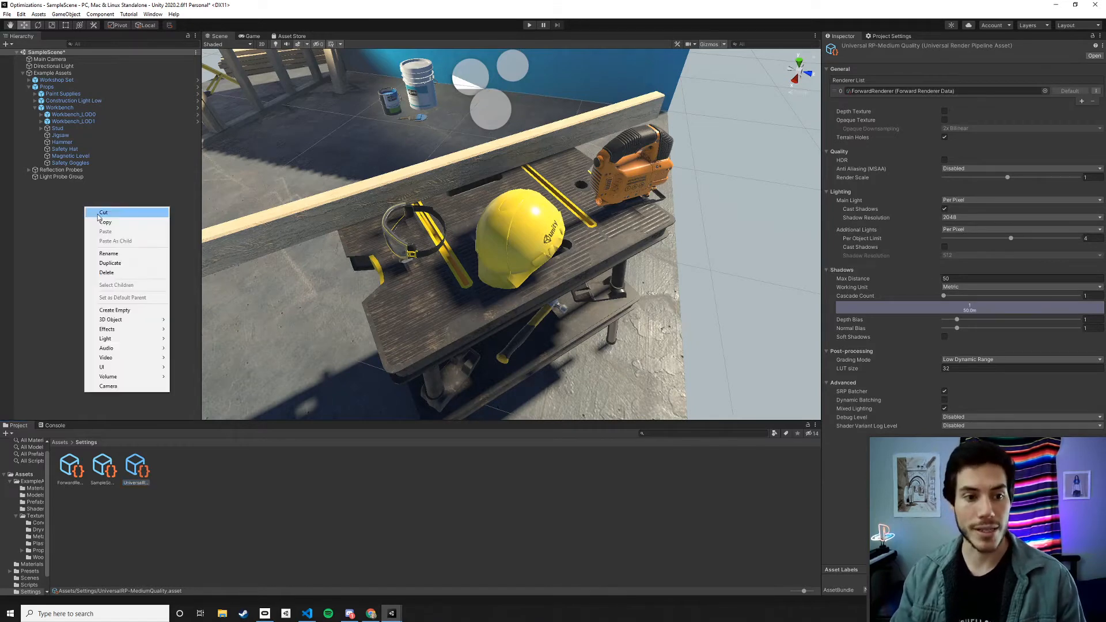
{"action": "left_click", "coordinate": [55, 201]}
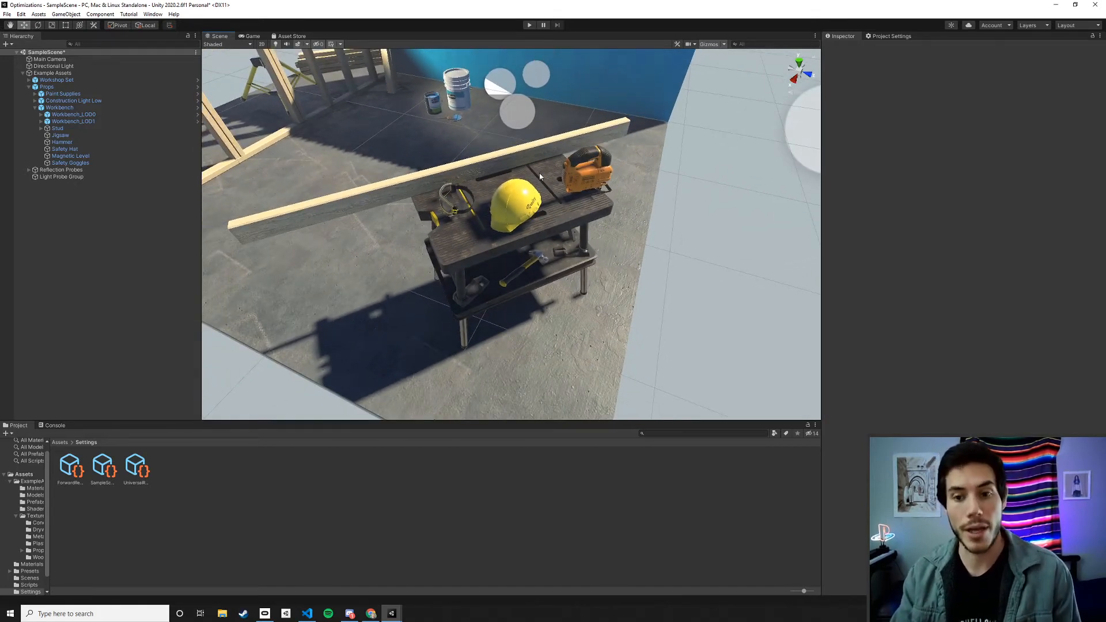
{"action": "left_click", "coordinate": [134, 465]}
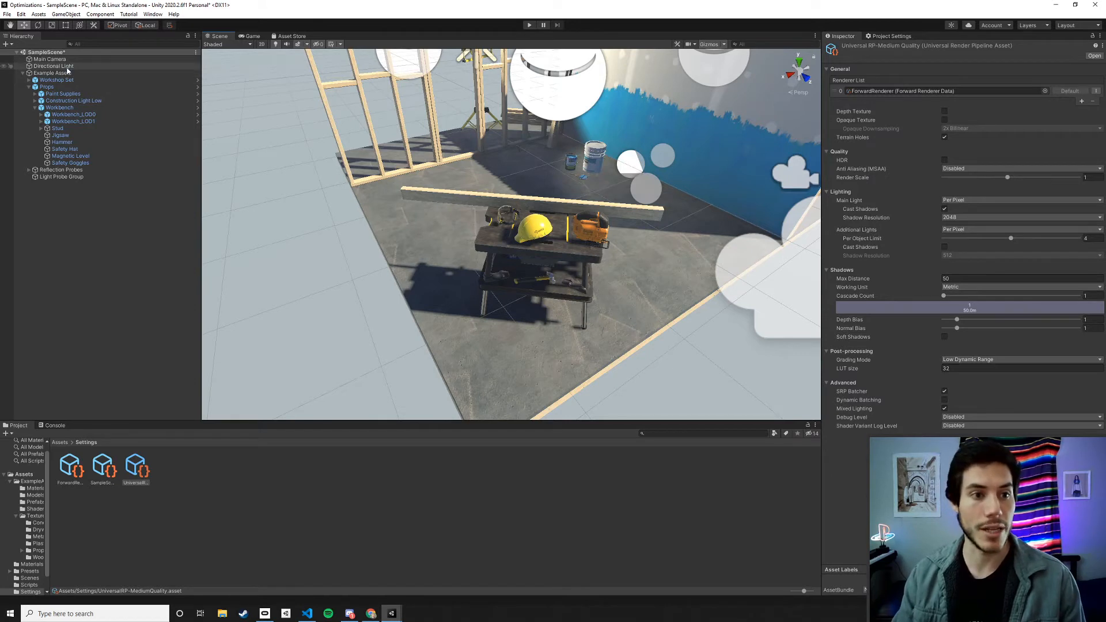
- Set the Directional Light's mode to Realtime and run the scene to view rendering statistics
{"action": "left_click", "coordinate": [53, 66]}
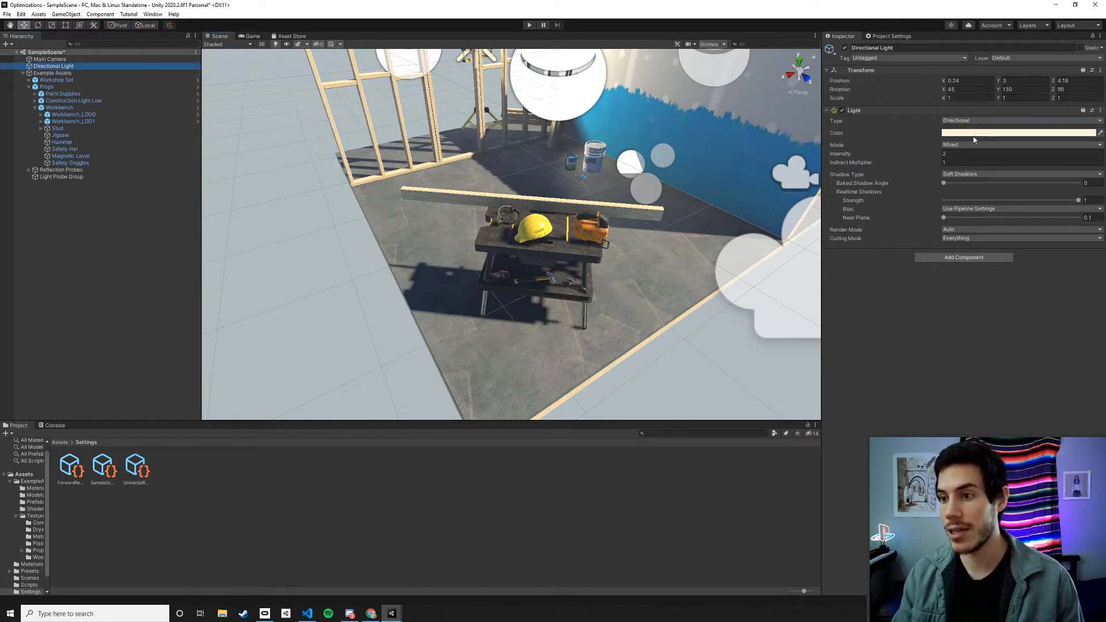
{"action": "left_click", "coordinate": [1020, 144]}
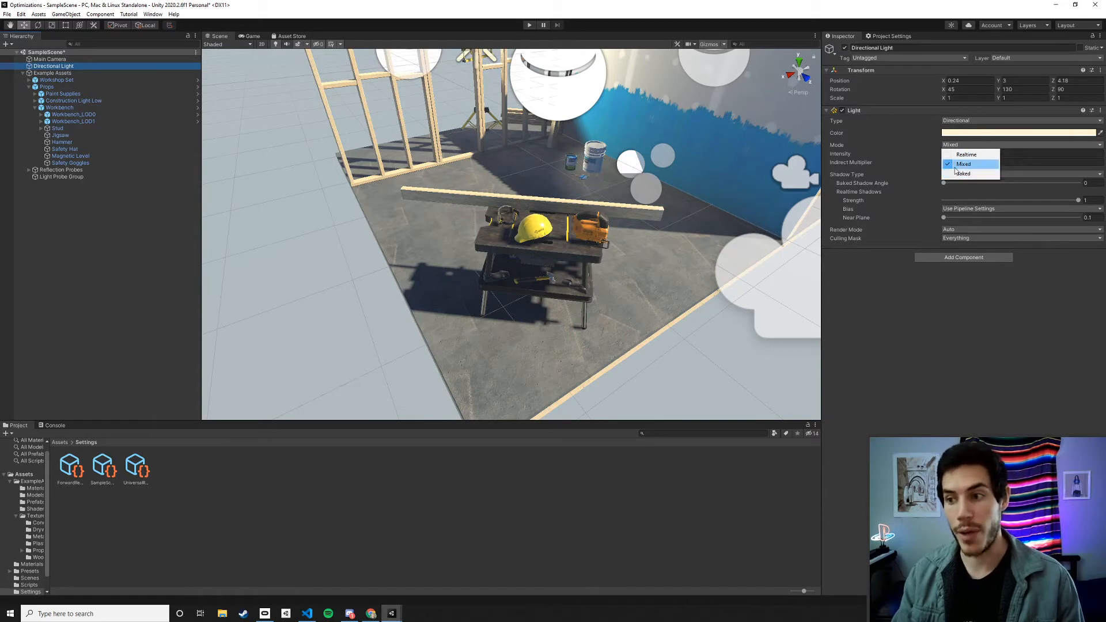
{"action": "left_click", "coordinate": [964, 174]}
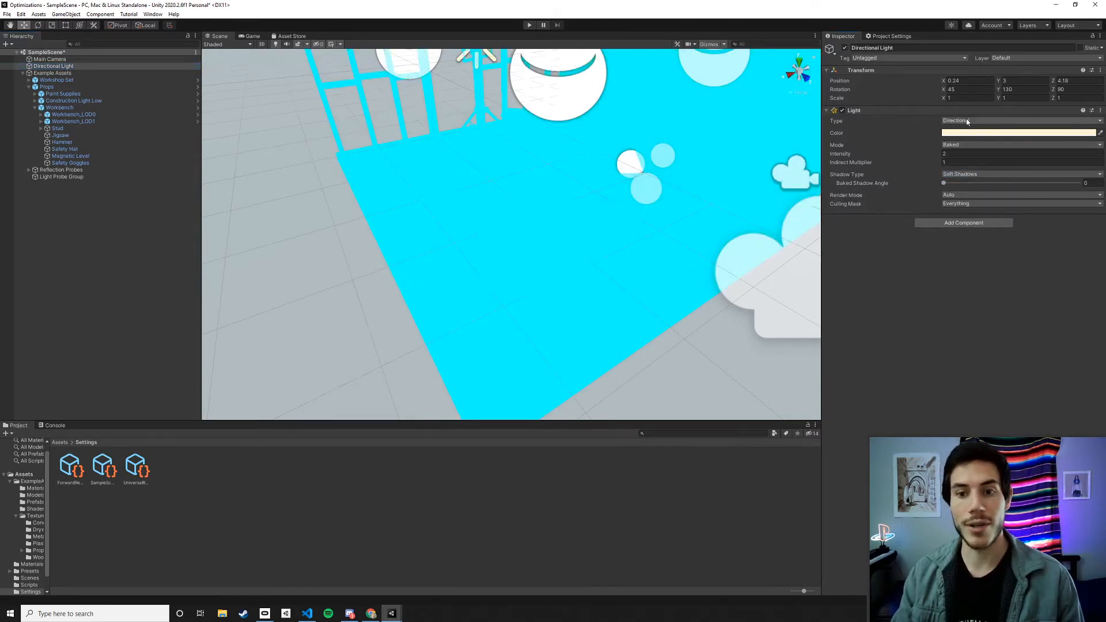
{"action": "left_click", "coordinate": [1019, 120]}
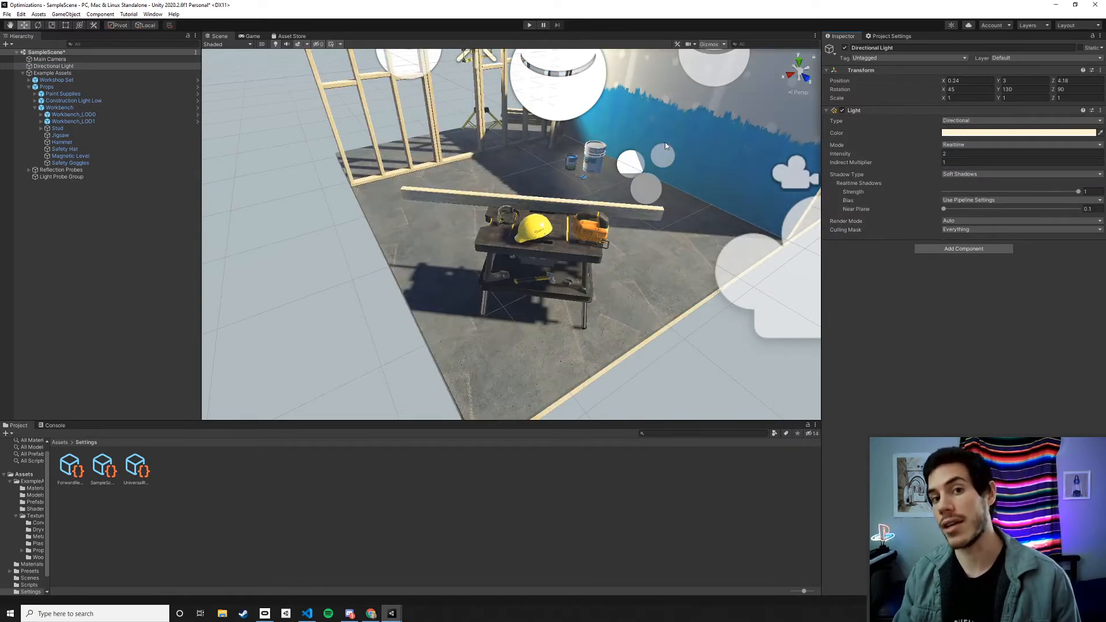
{"action": "left_click", "coordinate": [529, 24]}
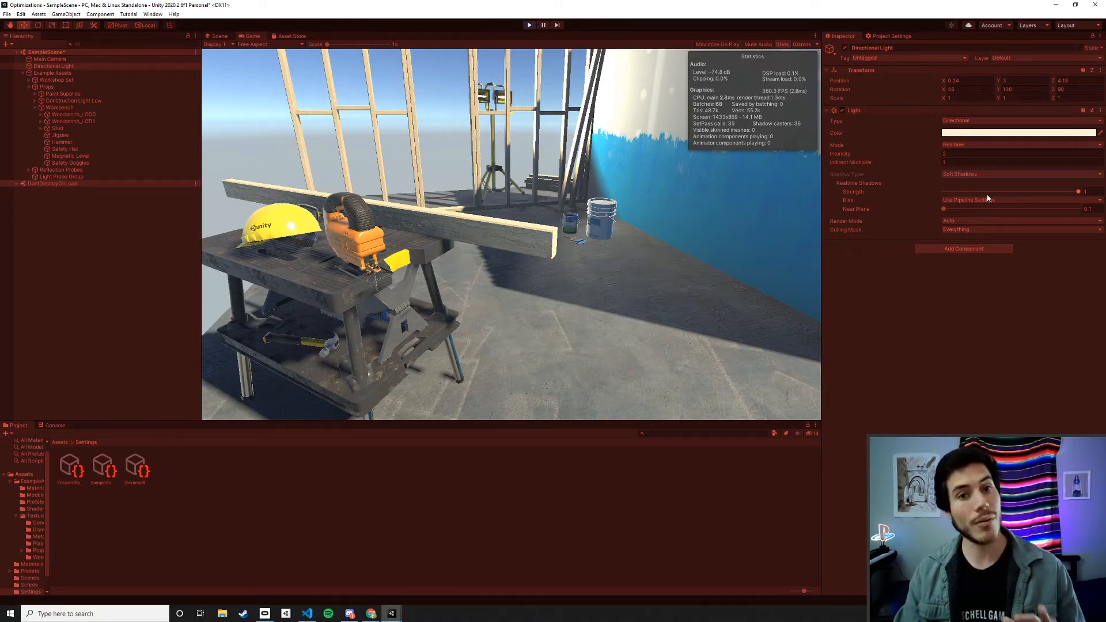
{"action": "mouse_move", "coordinate": [978, 191]}
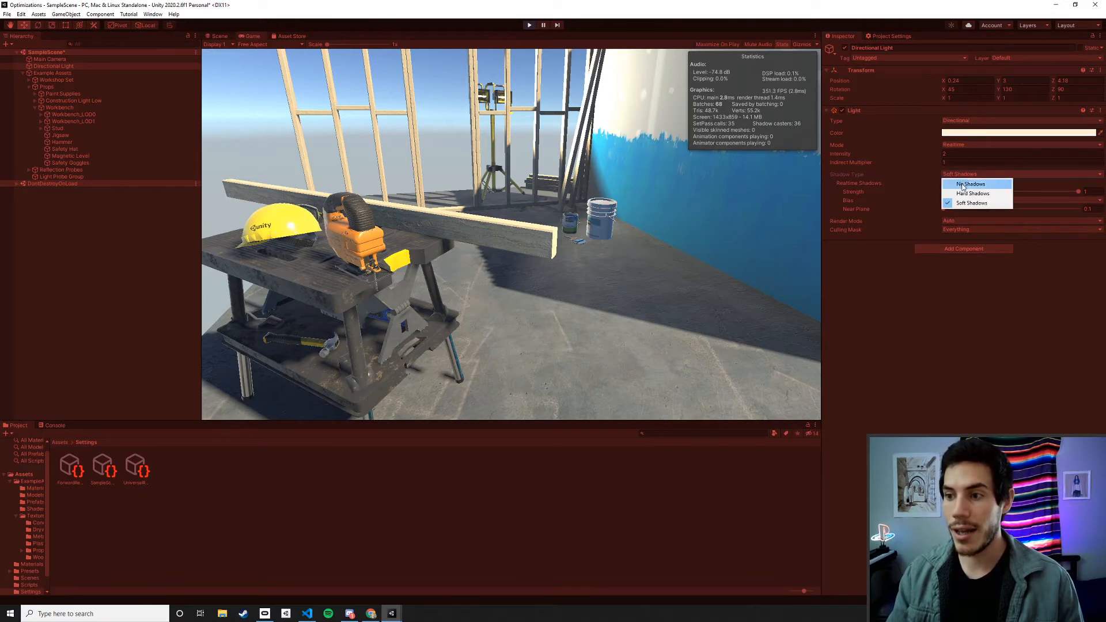
- Set the Directional Light to No Shadows, dropping batches from 68 to 39, then end Play mode
{"action": "left_click", "coordinate": [971, 184]}
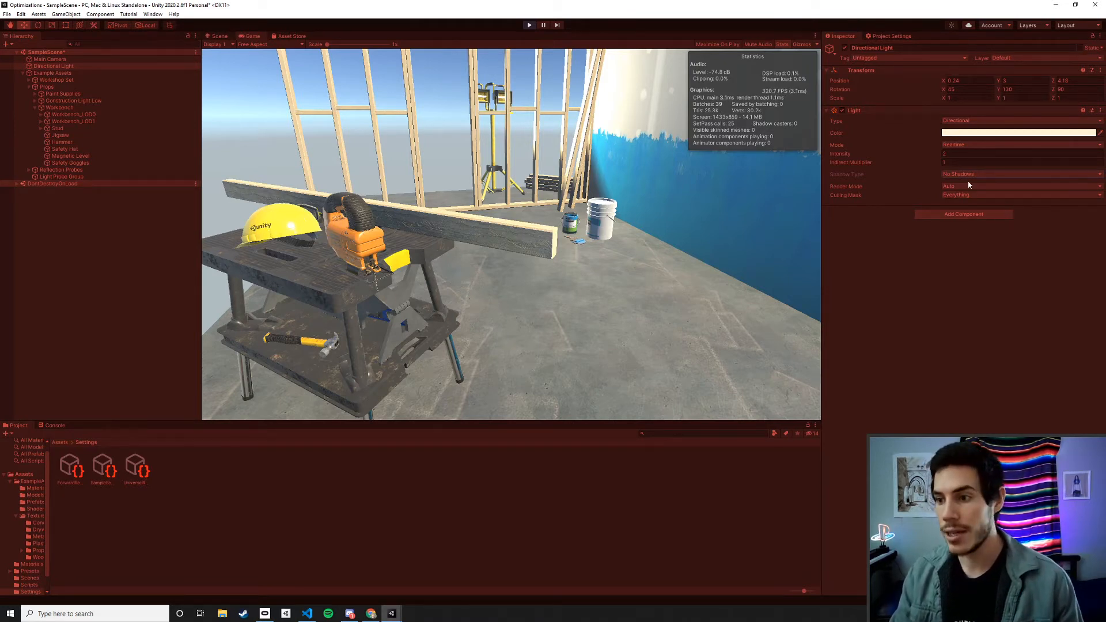
{"action": "left_click", "coordinate": [1016, 174]}
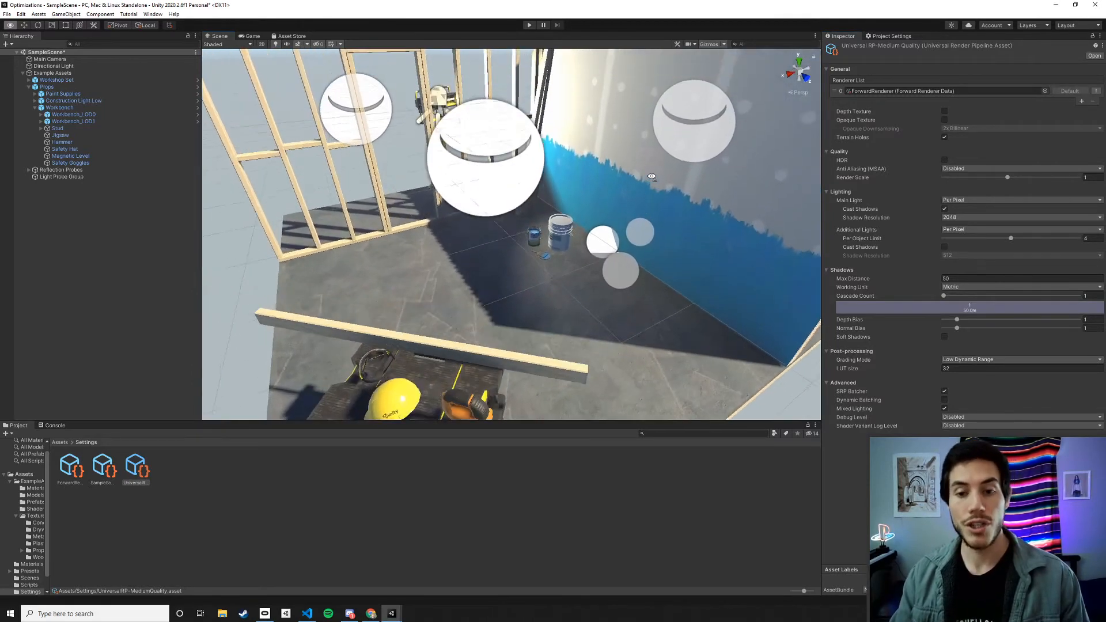
- Return to the URP Medium Quality asset, keeping main-light shadow resolution at 2048
{"action": "left_click_drag", "start_coordinate": [650, 176], "coordinate": [553, 296]}
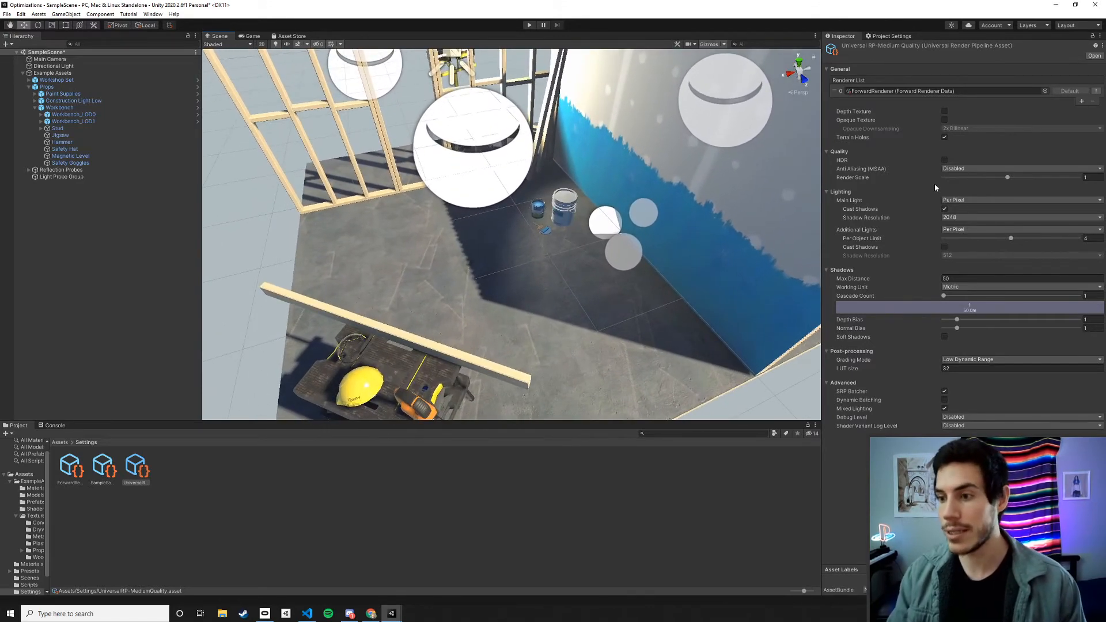
{"action": "left_click", "coordinate": [103, 466]}
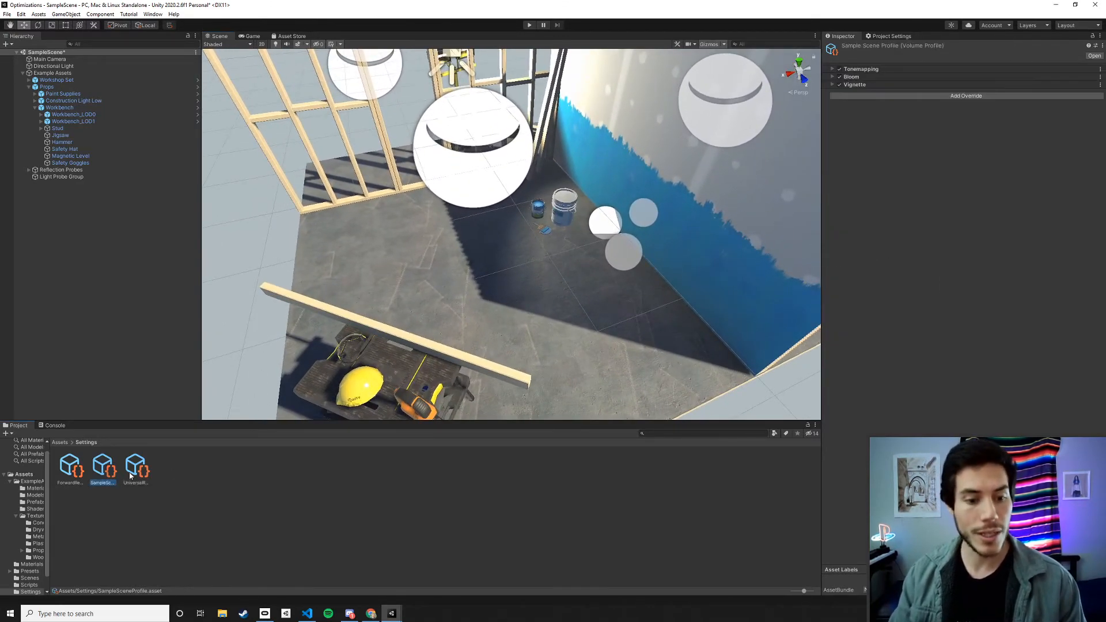
{"action": "left_click", "coordinate": [135, 465]}
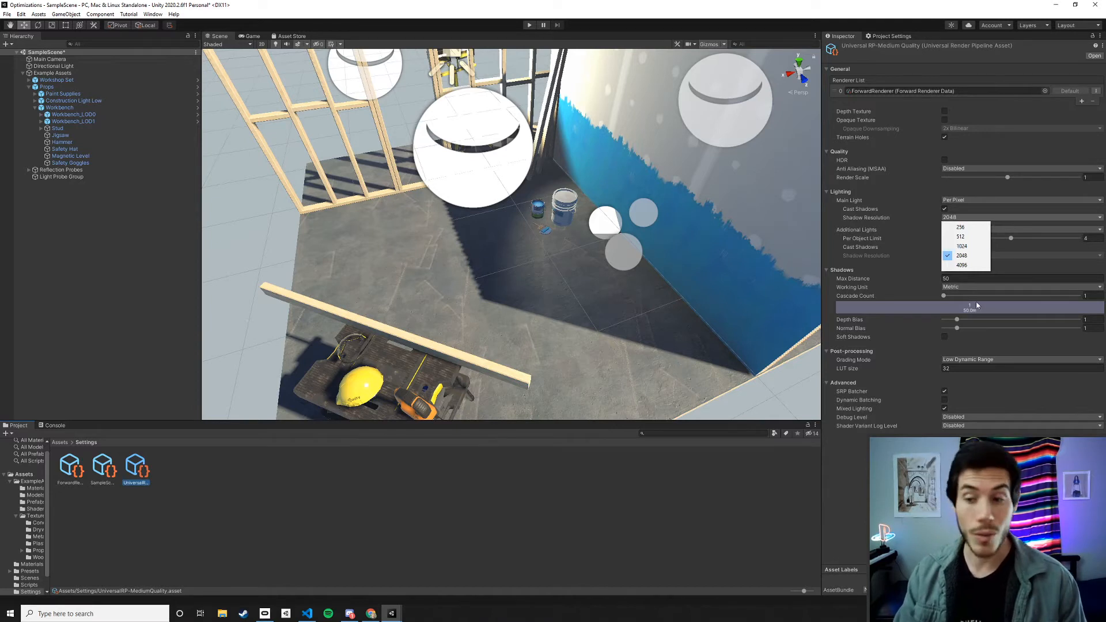
{"action": "left_click", "coordinate": [960, 256]}
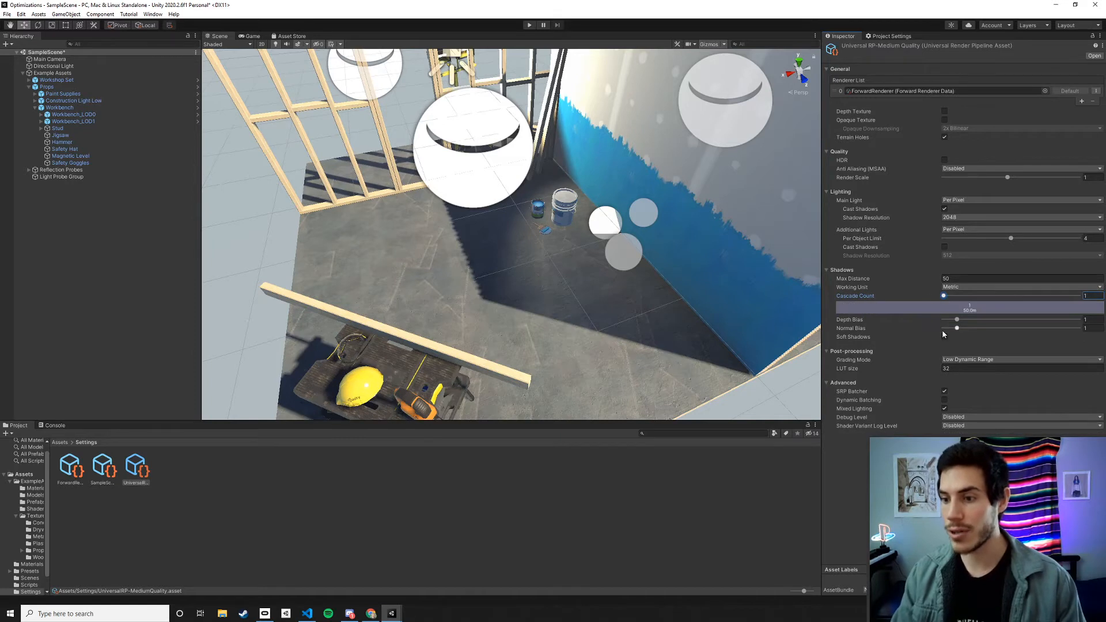
{"action": "mouse_move", "coordinate": [931, 280]}
{"action": "type", "text": "3.75"}
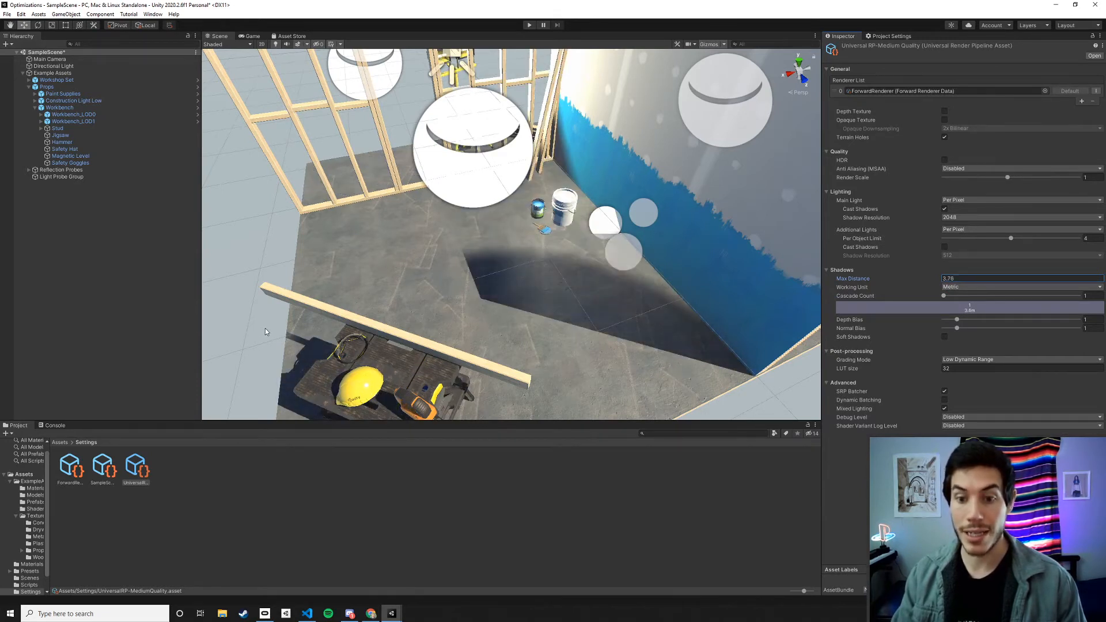
- Shorten Shadows Max Distance to about 13 and review the shadow resolution choices
{"action": "left_click_drag", "start_coordinate": [943, 296], "coordinate": [974, 295]}
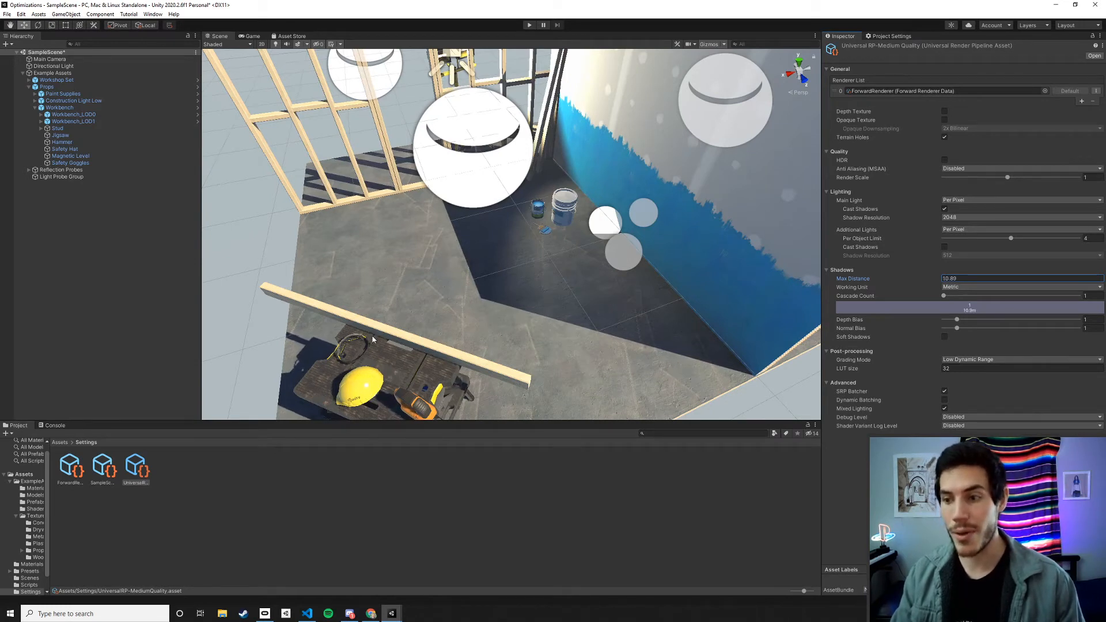
{"action": "left_click", "coordinate": [1020, 216]}
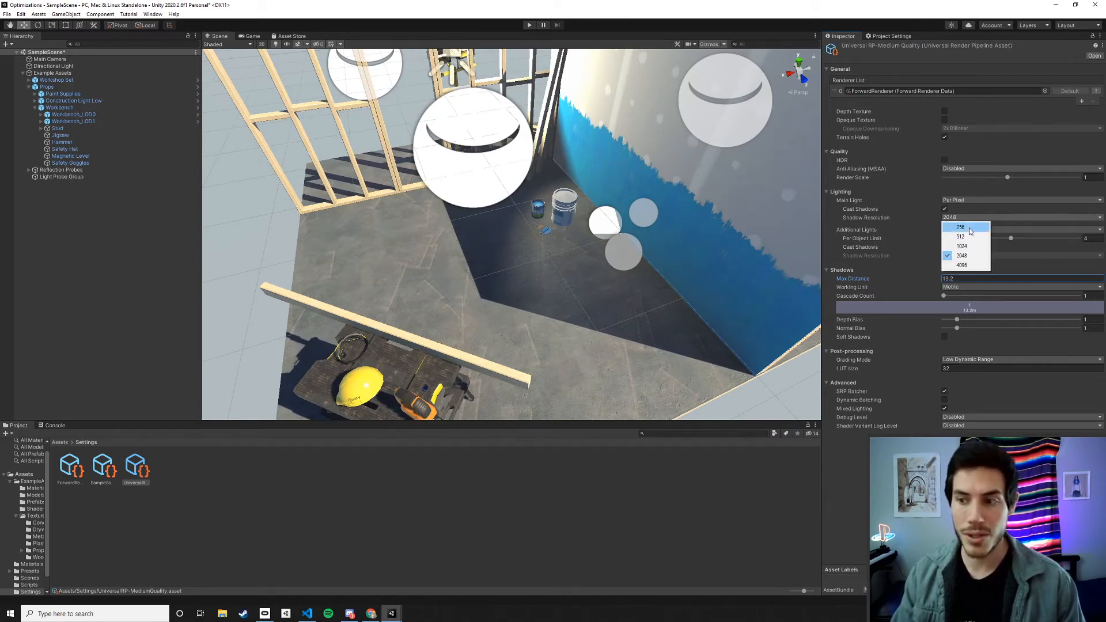
{"action": "left_click", "coordinate": [961, 256]}
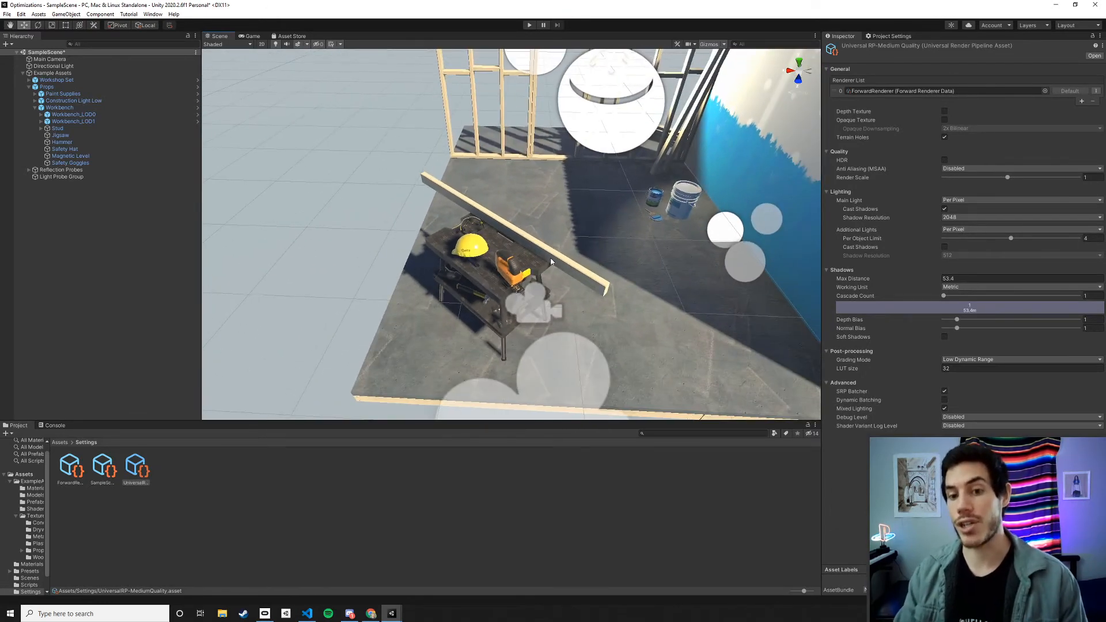
- Keep the Safety Hat's Mesh Renderer Cast Shadows On, then select the Workshop Set
{"action": "left_click", "coordinate": [69, 163]}
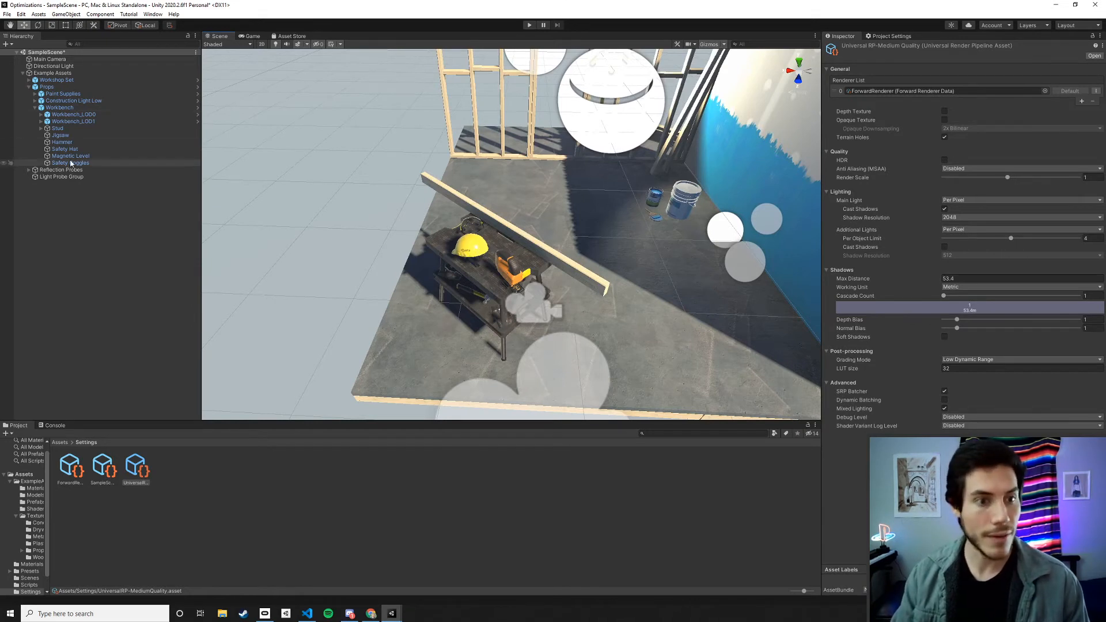
{"action": "left_click", "coordinate": [62, 149]}
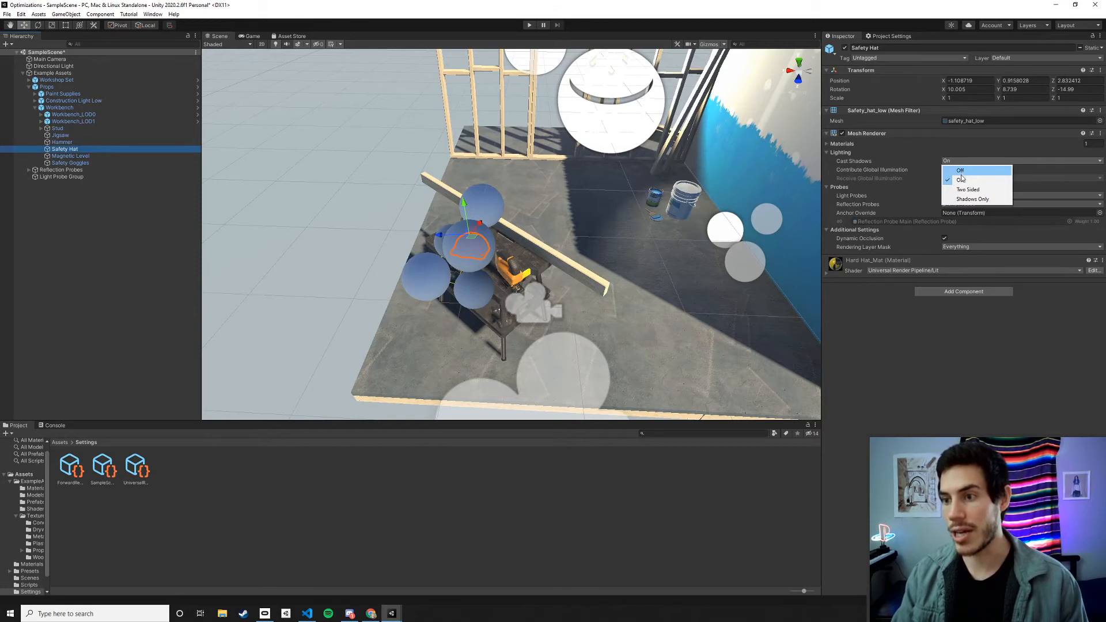
{"action": "left_click", "coordinate": [969, 179]}
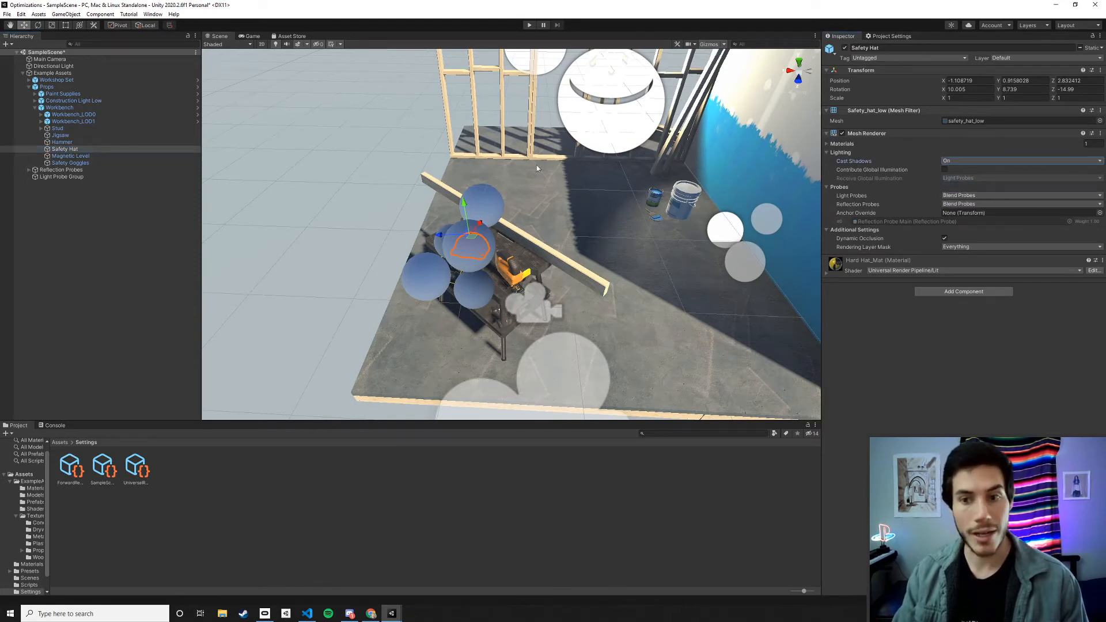
{"action": "left_click", "coordinate": [56, 79]}
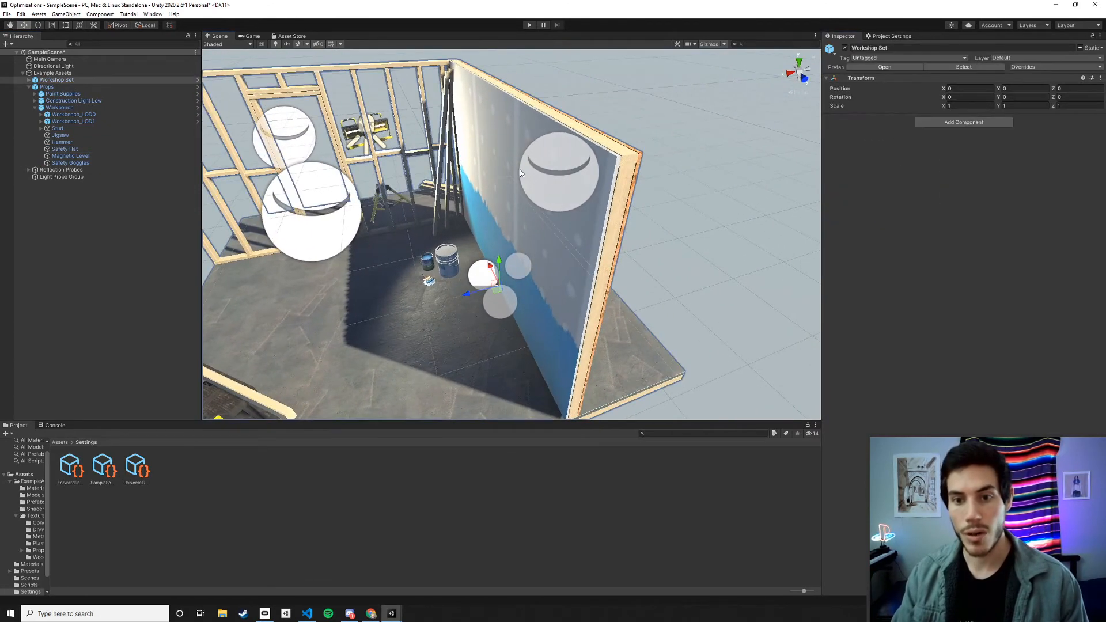
- Expand the Workshop Set in the Hierarchy to show its child objects
{"action": "left_click", "coordinate": [62, 87]}
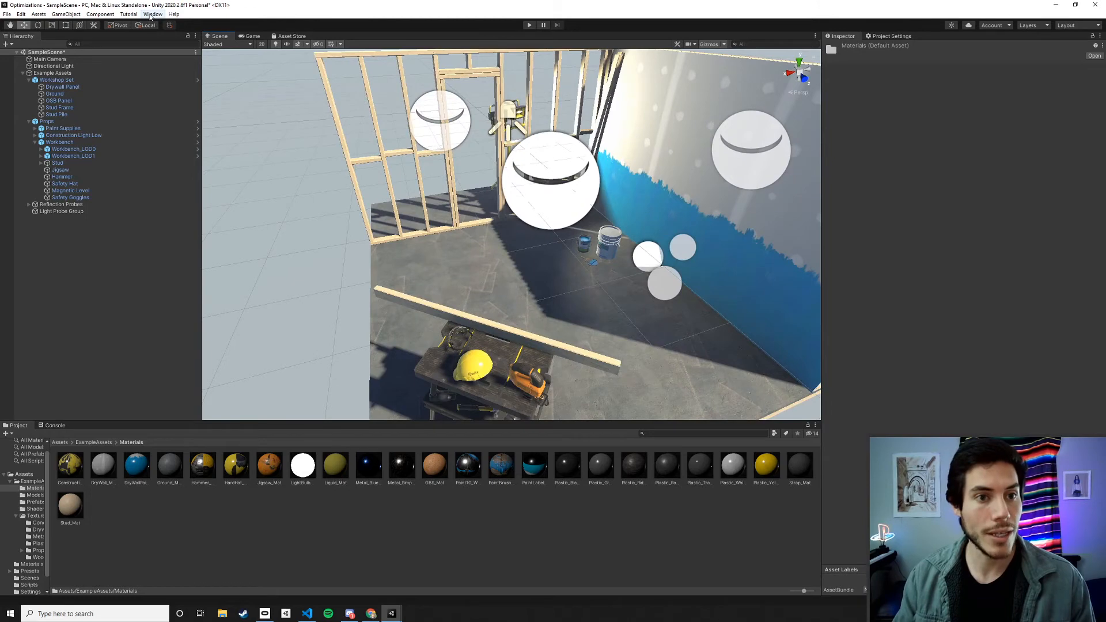
- Enter Play mode and bring up the Profiler via Window > Analysis
{"action": "left_click", "coordinate": [530, 25]}
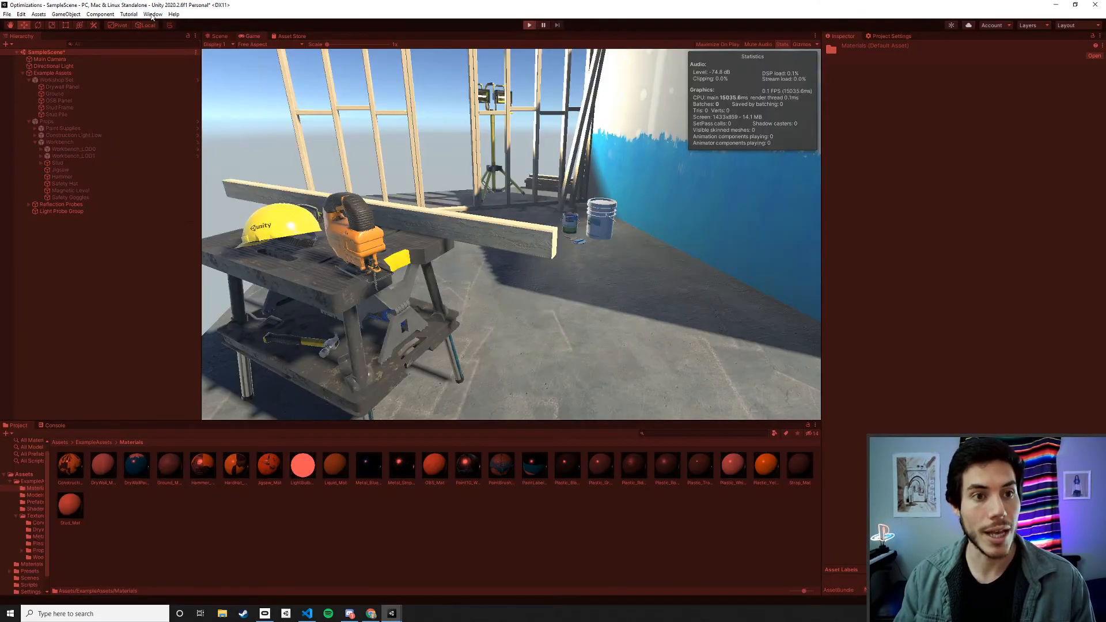
{"action": "left_click", "coordinate": [152, 13]}
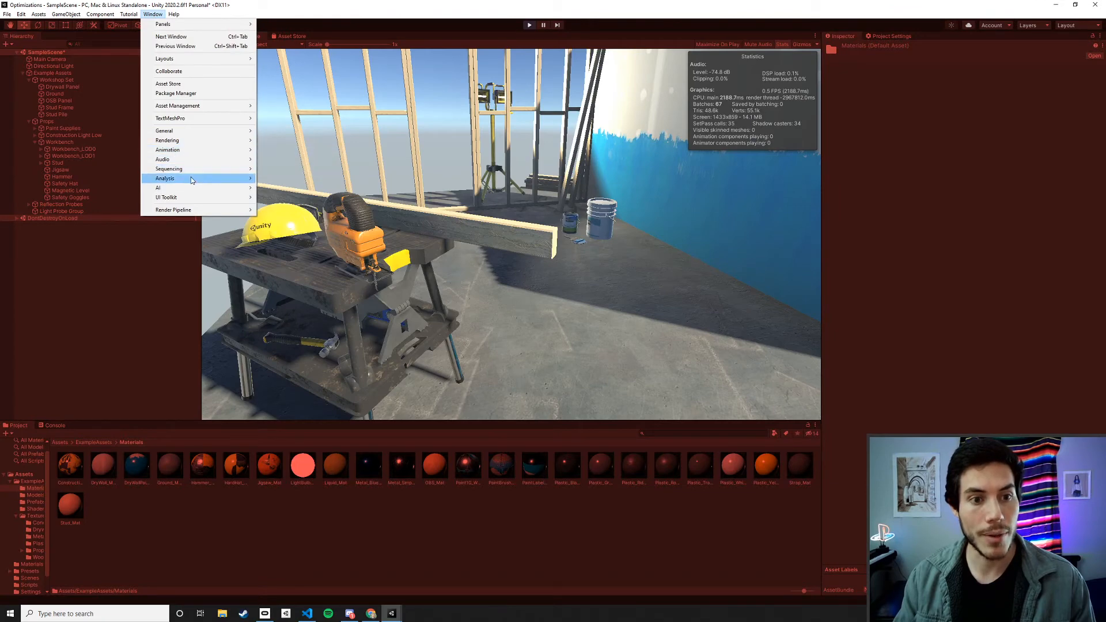
{"action": "left_click", "coordinate": [164, 178]}
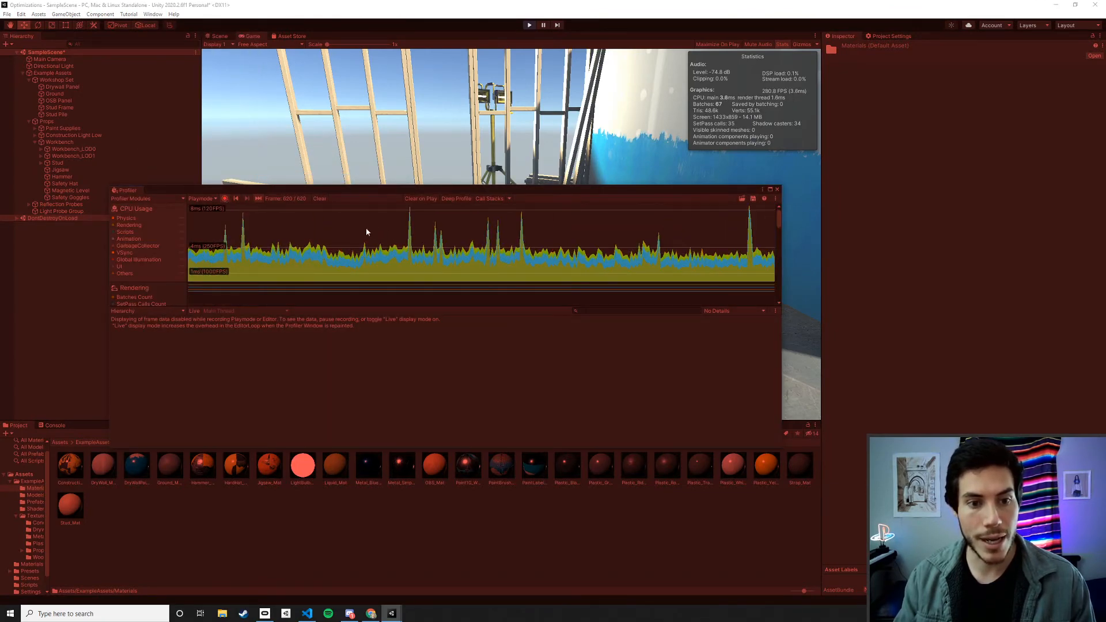
- Pick individual frames in the Profiler CPU Usage graph to see their main-thread breakdown
{"action": "left_click", "coordinate": [515, 251]}
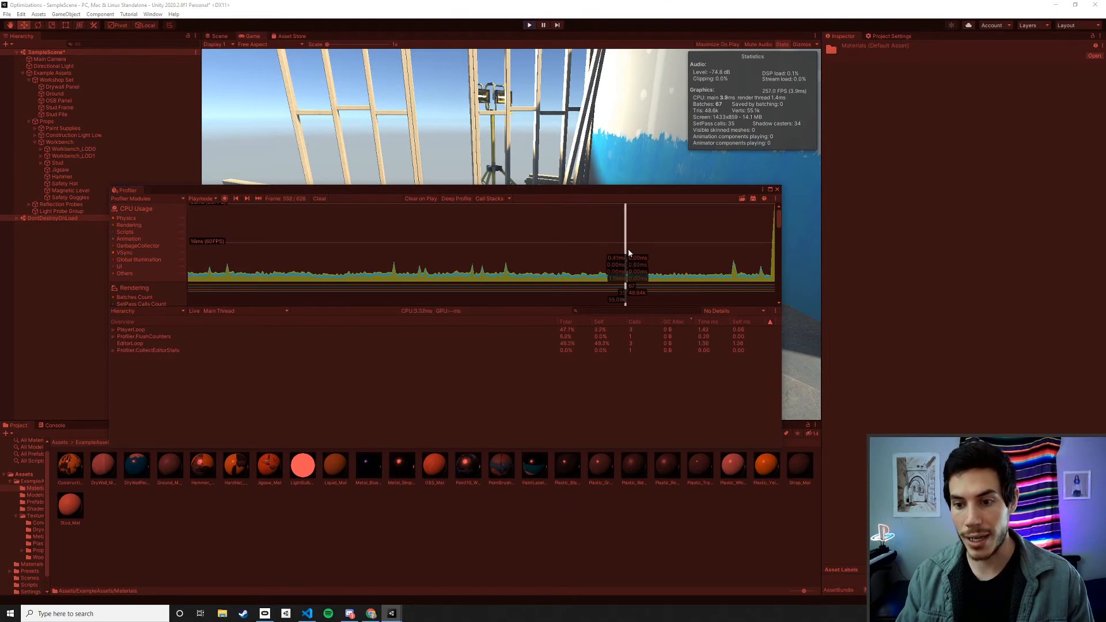
{"action": "left_click", "coordinate": [427, 261]}
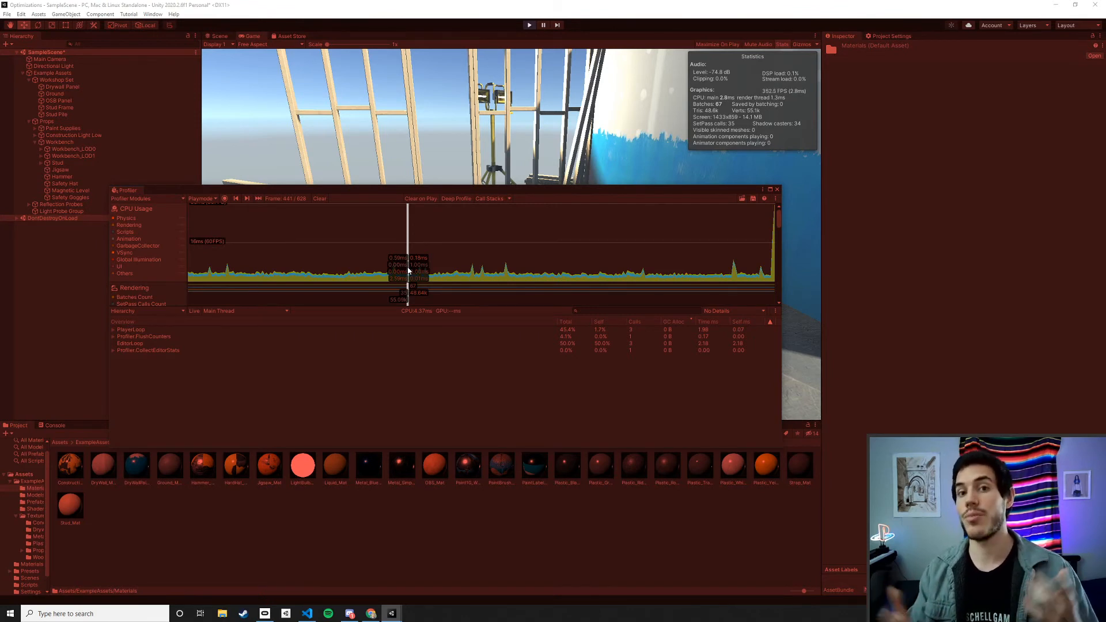
{"action": "mouse_move", "coordinate": [530, 261]}
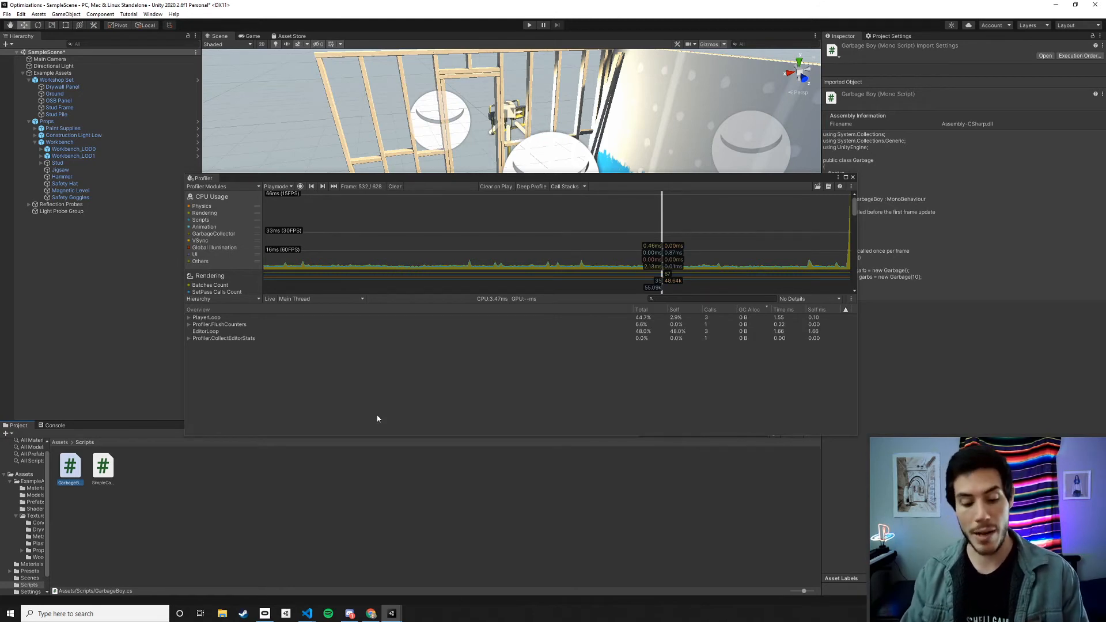
- Expand PlayerLoop > ScriptRunBehaviourUpdate > BehaviourUpdate to locate the 138 B allocating script
{"action": "left_click_drag", "start_coordinate": [201, 178], "coordinate": [166, 192]}
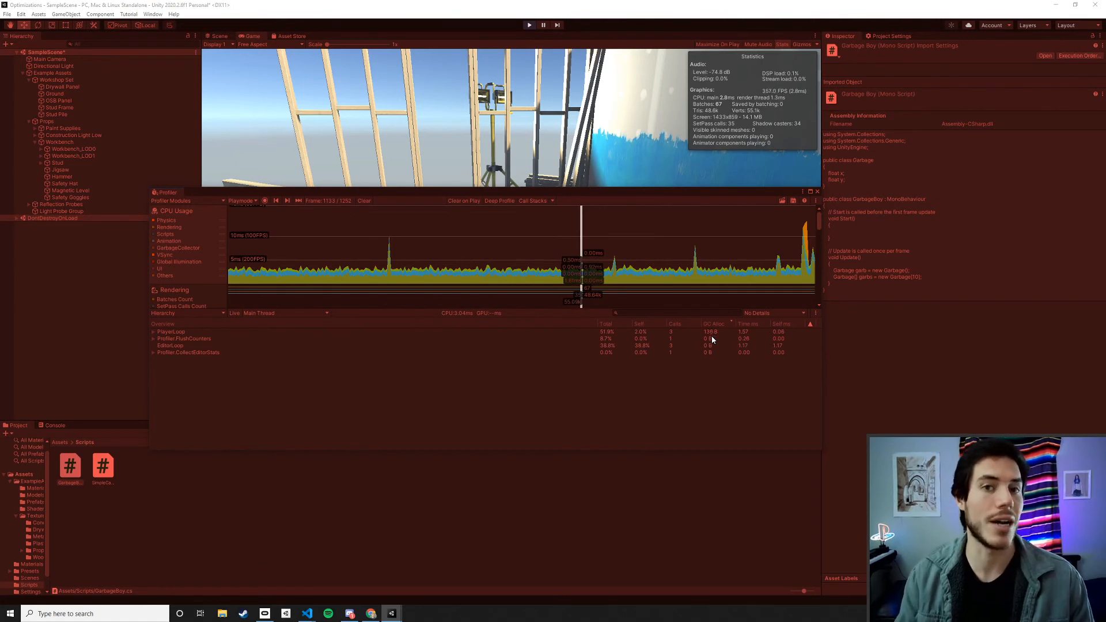
{"action": "mouse_move", "coordinate": [155, 335]}
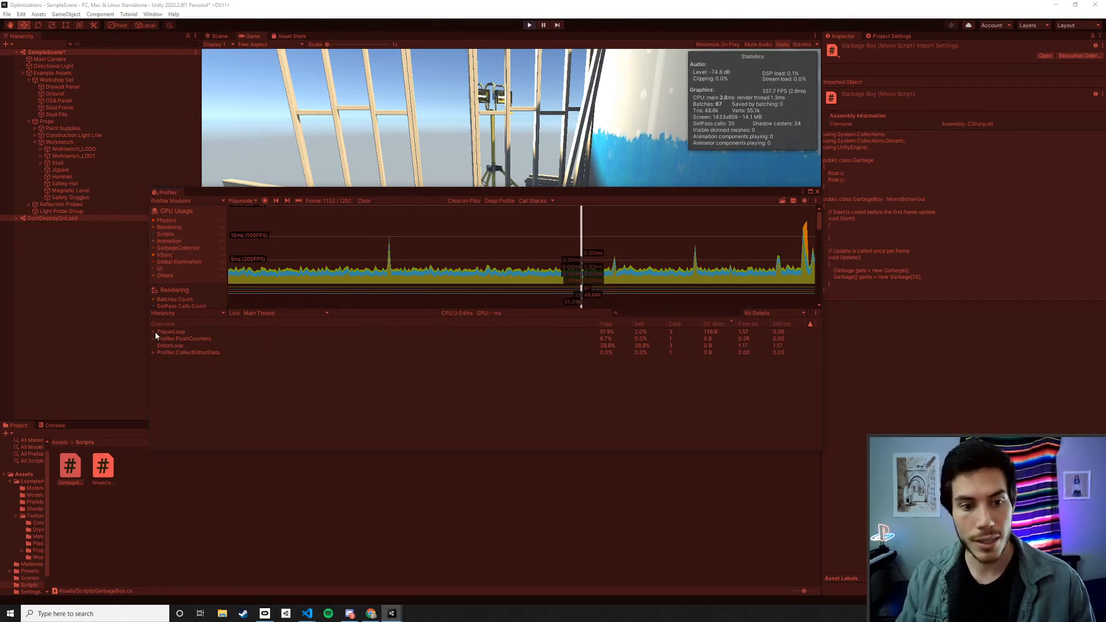
{"action": "left_click", "coordinate": [154, 332]}
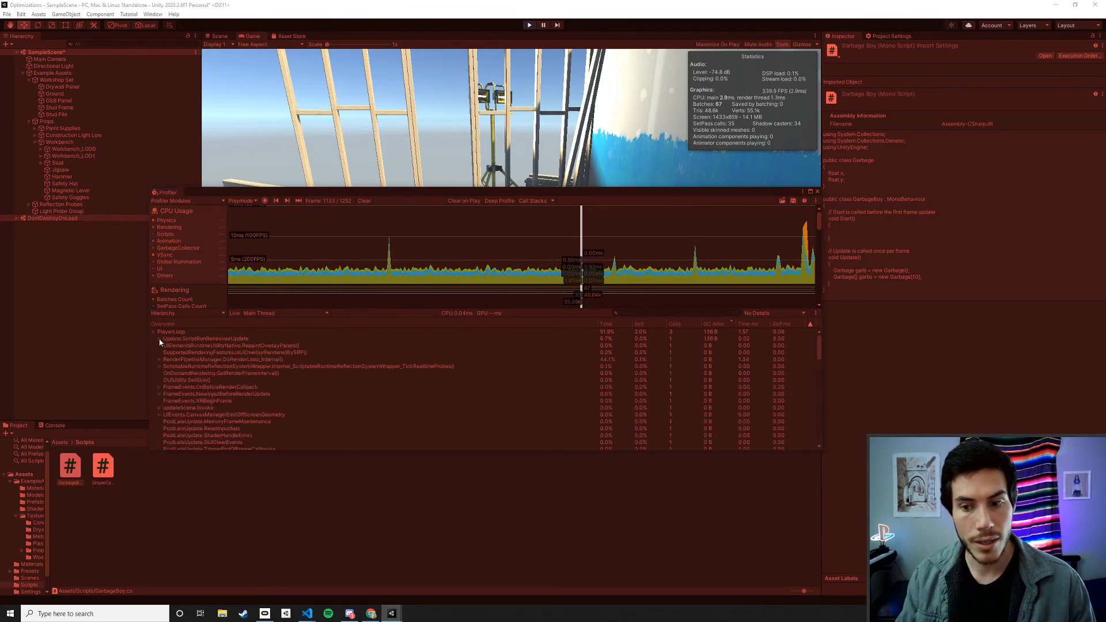
{"action": "left_click", "coordinate": [158, 338]}
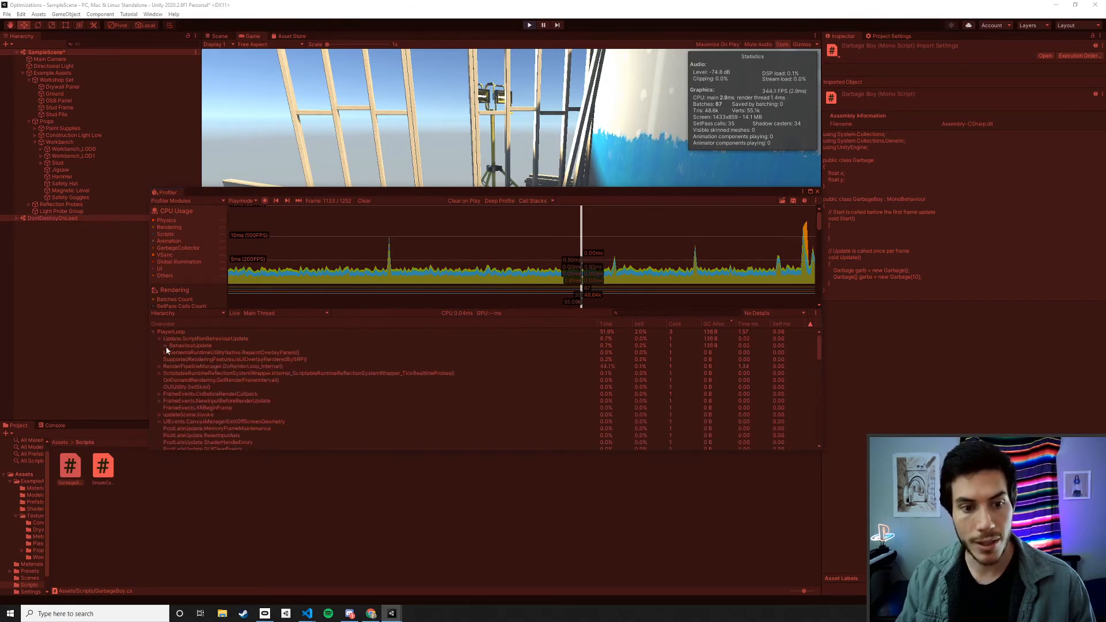
{"action": "left_click", "coordinate": [189, 346]}
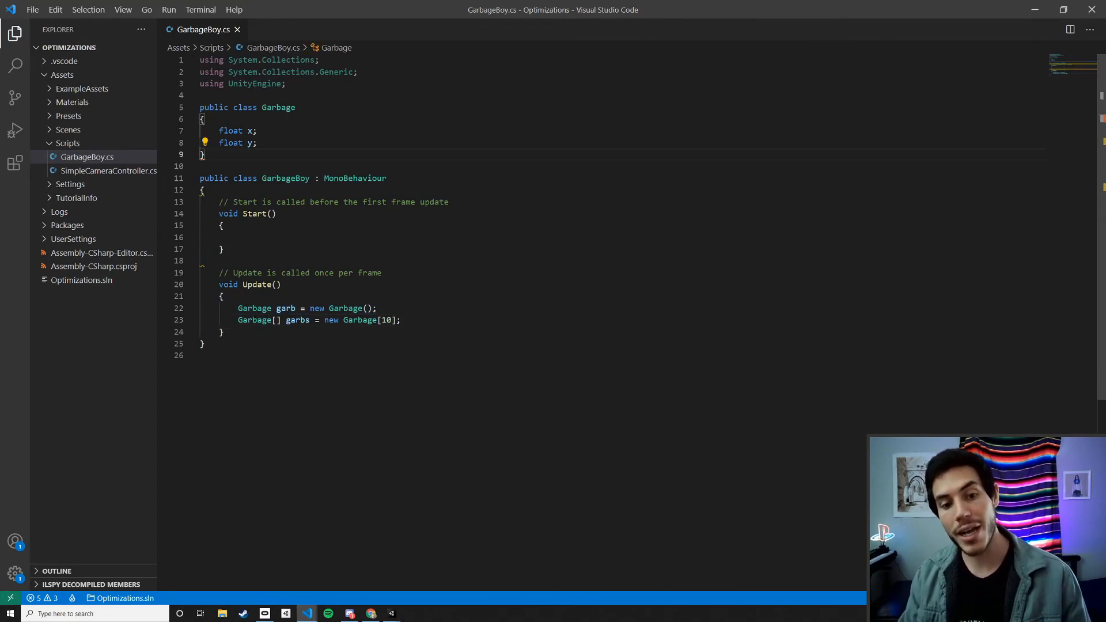
{"action": "triple_click", "coordinate": [307, 309]}
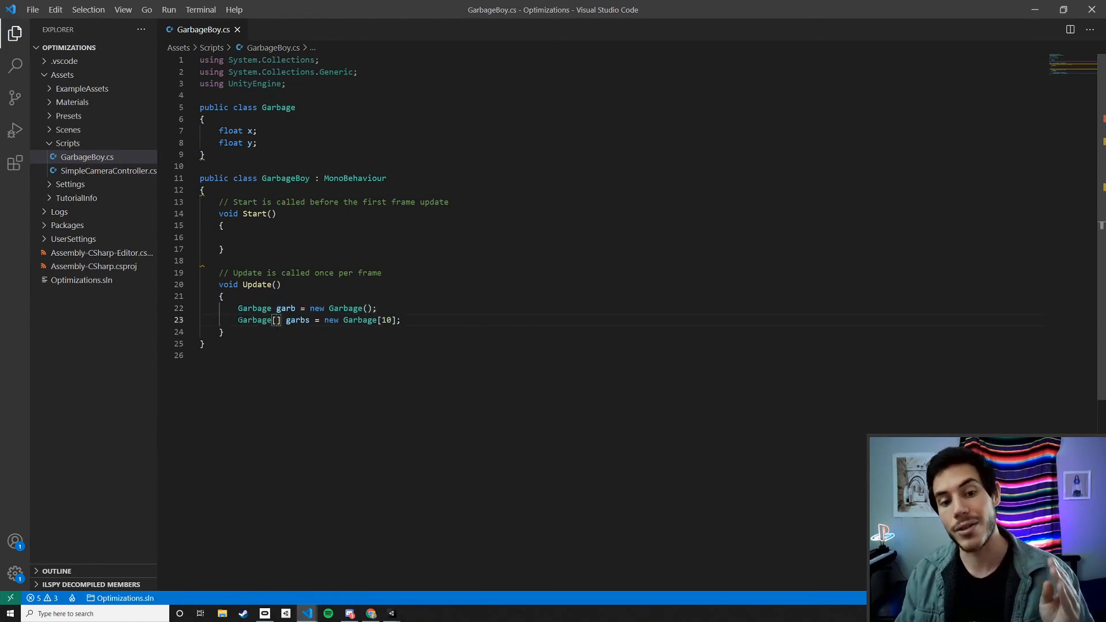
{"action": "double_click", "coordinate": [254, 320]}
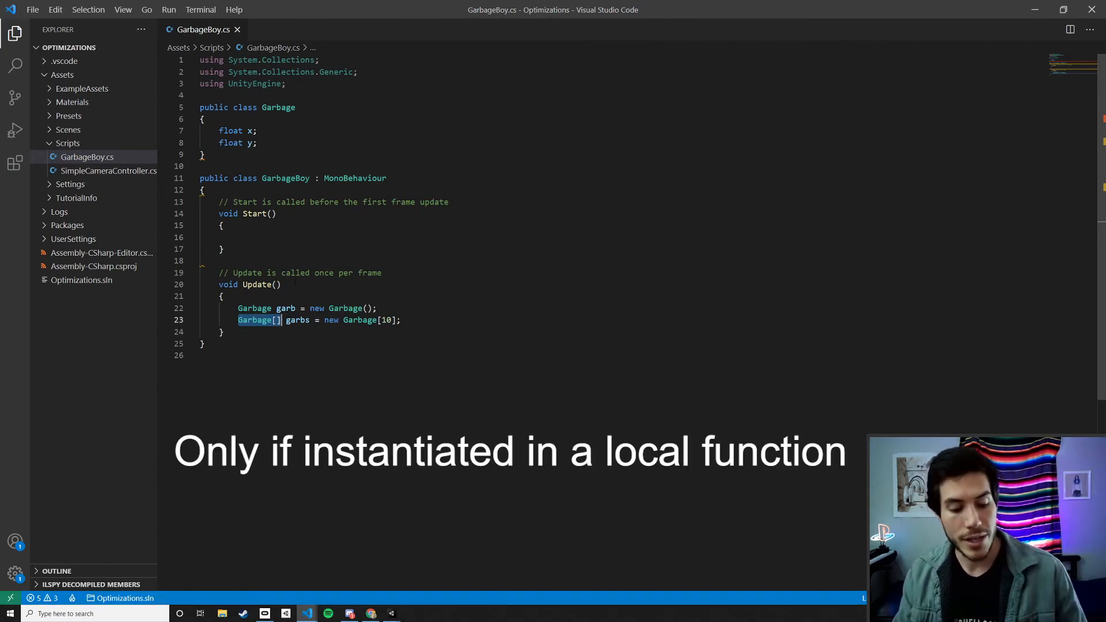
{"action": "type", "text": "i"}
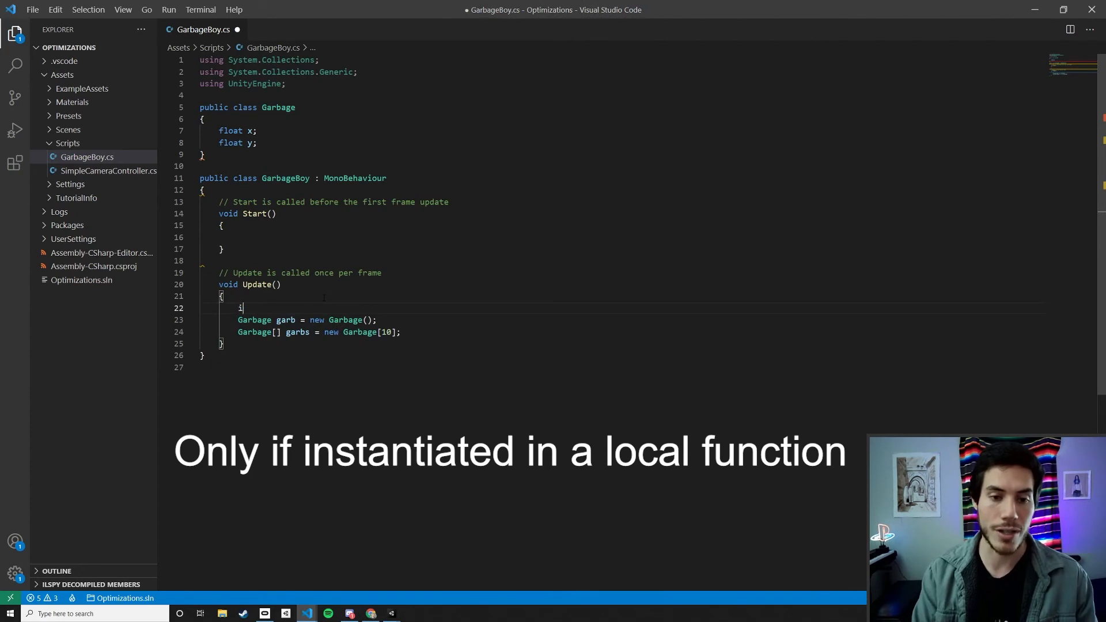
{"action": "type", "text": "nt x;"}
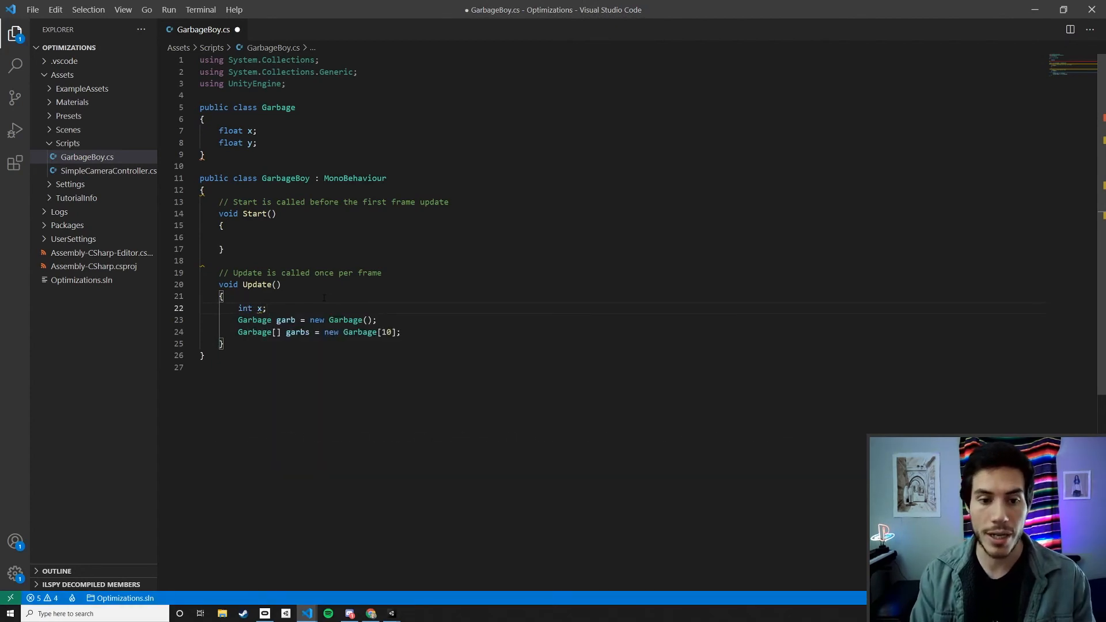
{"action": "key", "text": "Enter"}
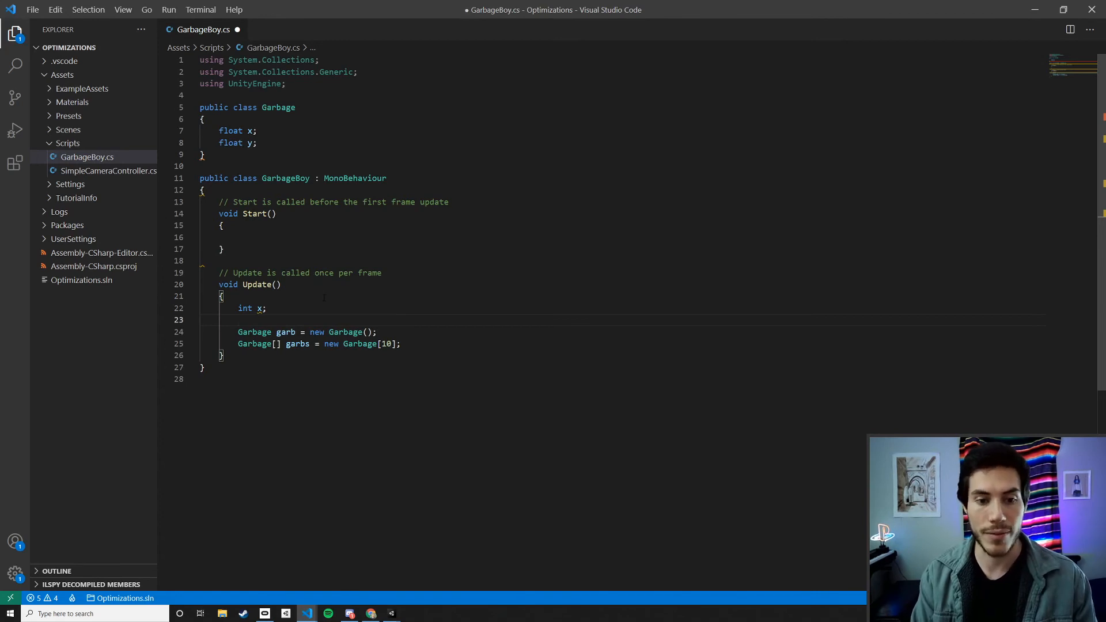
{"action": "type", "text": "myStruc"}
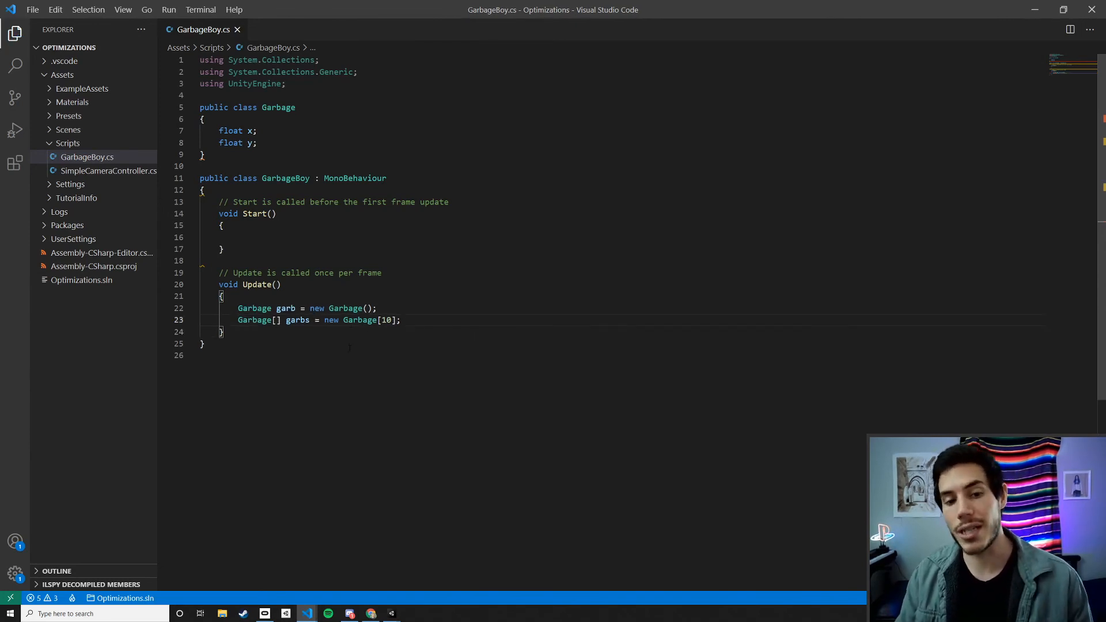
- Select the allocation lines in Update and move the Garbage array declaration to class level
{"action": "left_click_drag", "start_coordinate": [238, 308], "coordinate": [400, 320]}
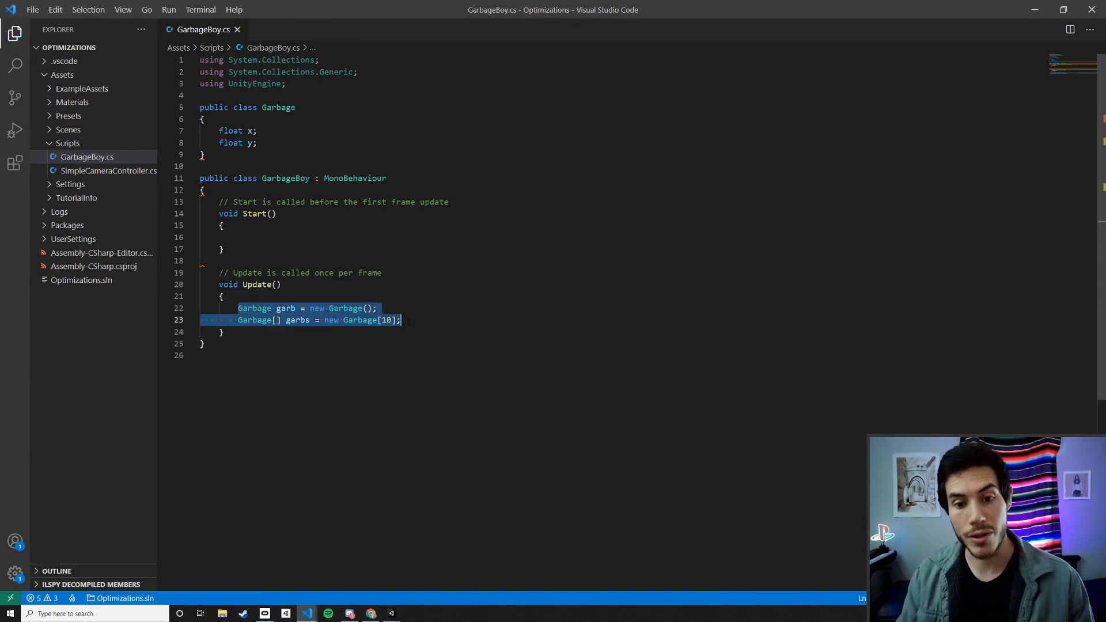
{"action": "left_click", "coordinate": [401, 319]}
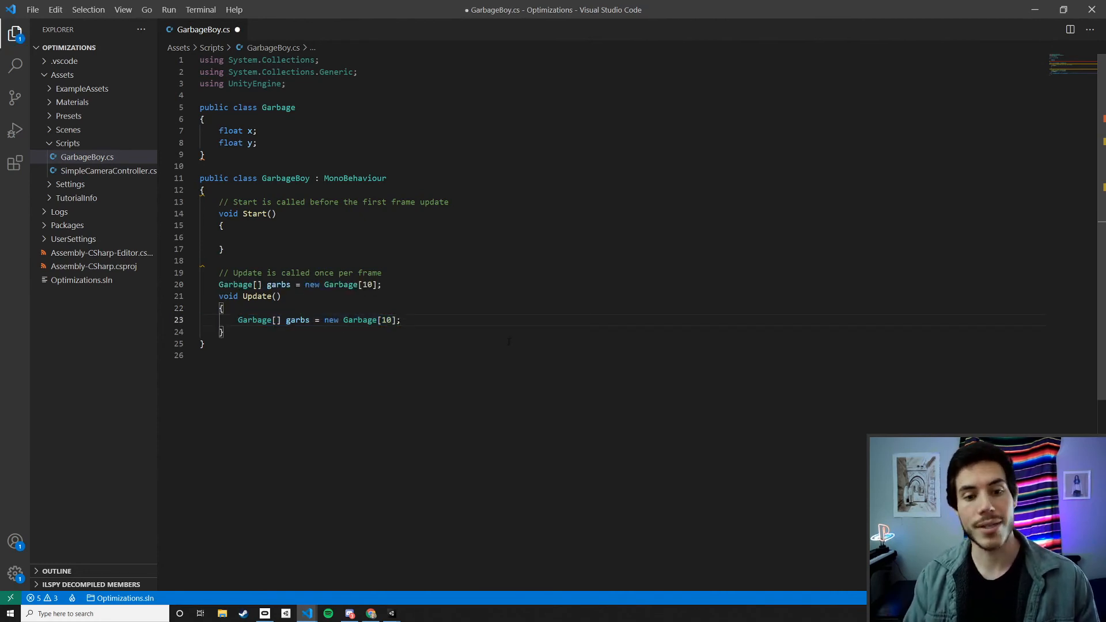
{"action": "left_click_drag", "start_coordinate": [324, 319], "coordinate": [400, 319]}
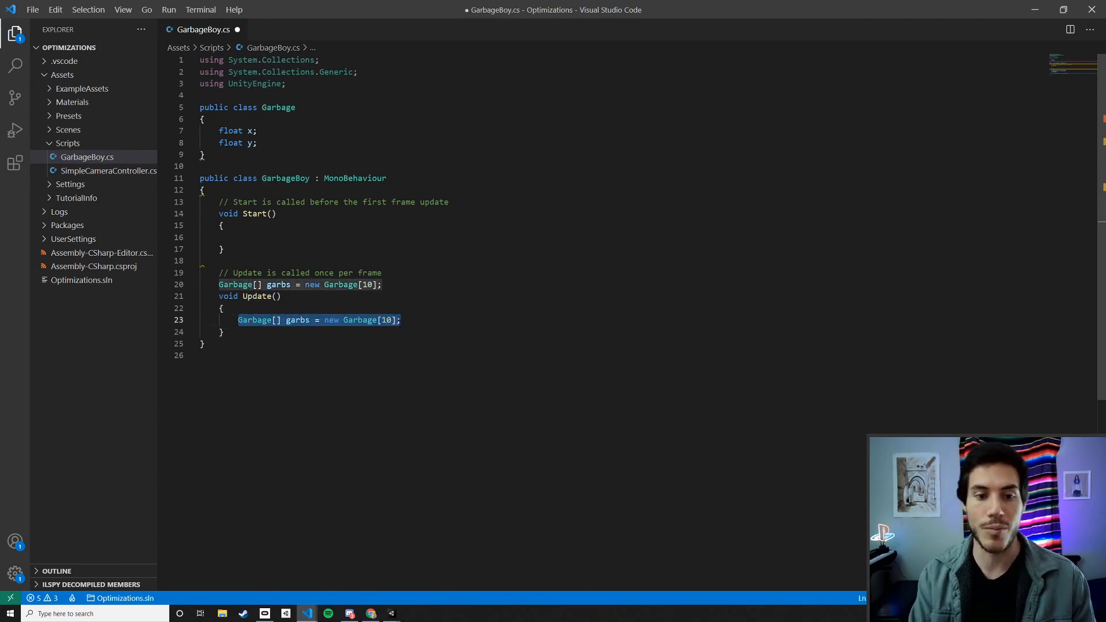
- Replace the local allocation with garbs[0] = new Garbage(); inside Update
{"action": "type", "text": "garbs[x"}
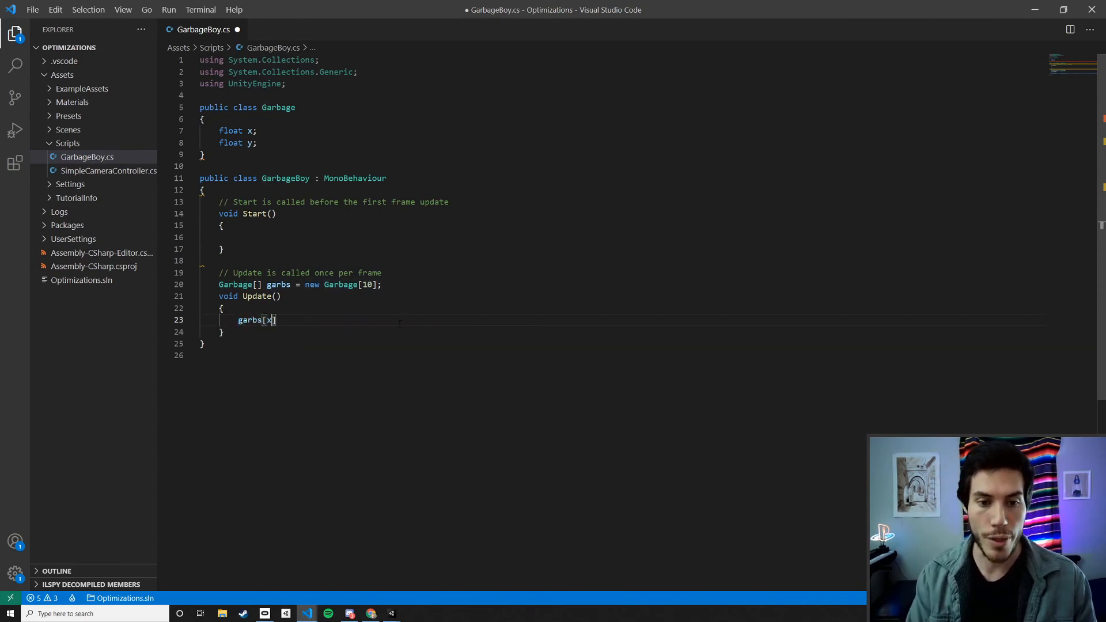
{"action": "type", "text": "0"}
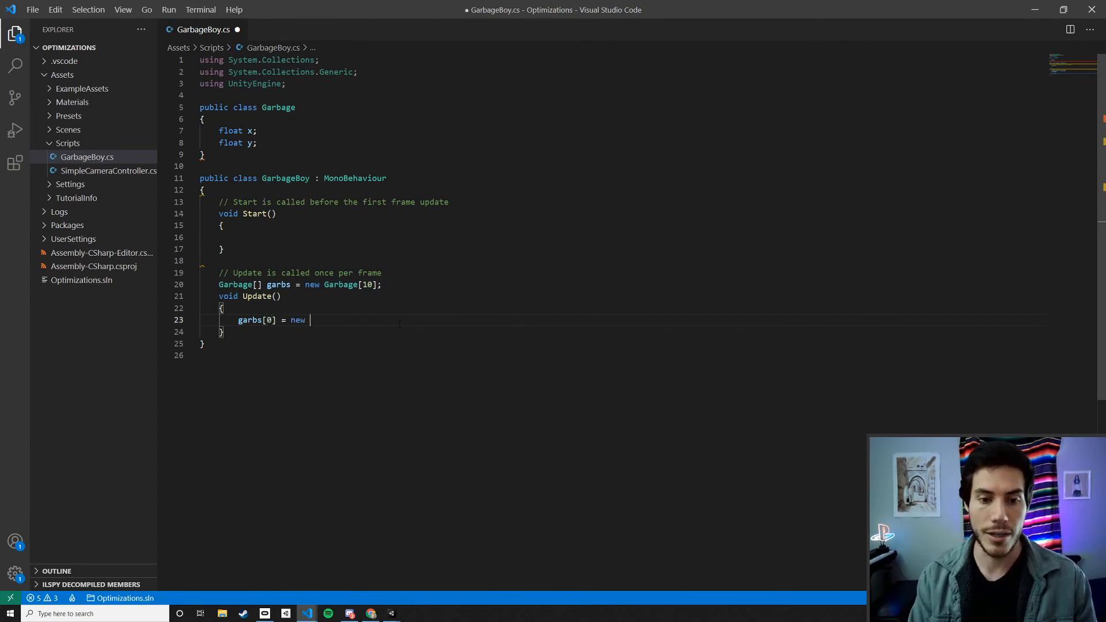
{"action": "type", "text": "Garbage();"}
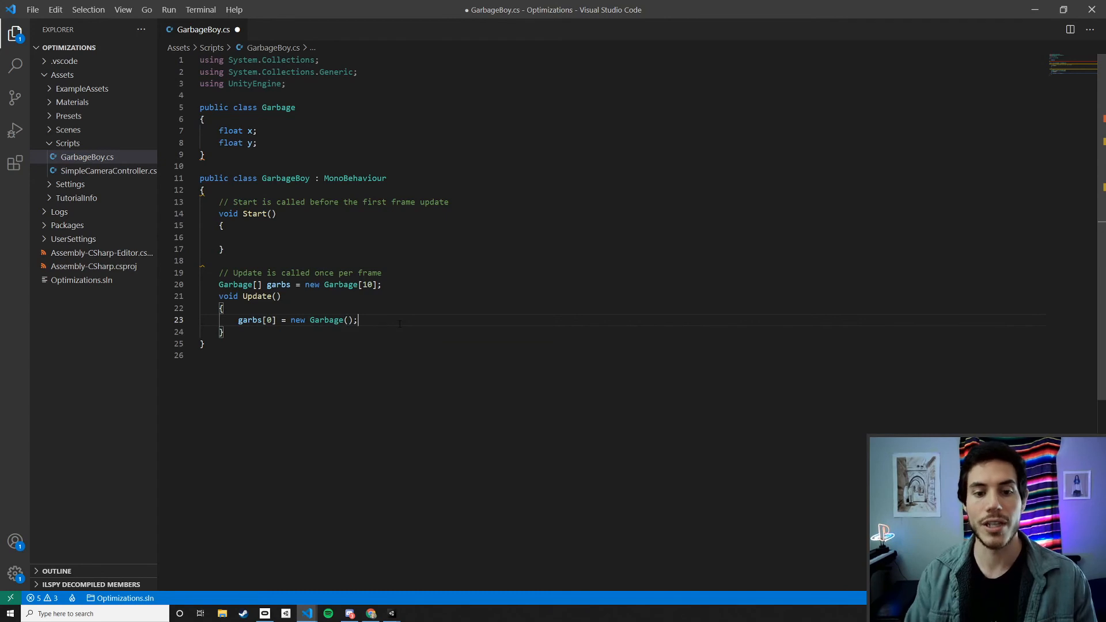